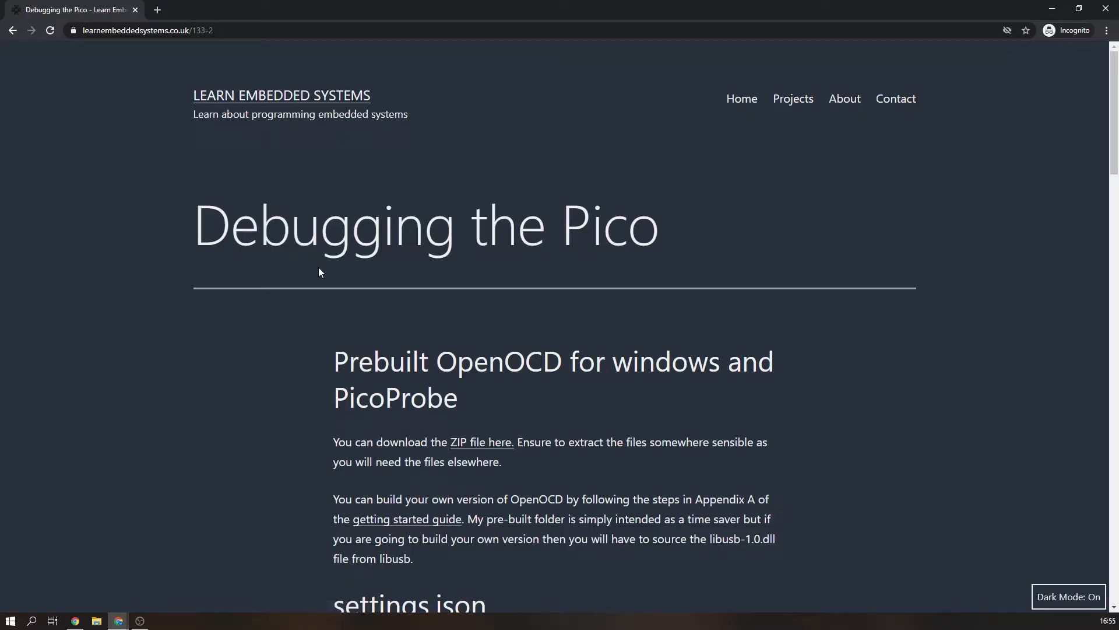
# Download the prebuilt openocd.zip from Dropbox and view its tcl folder, libusb-1.0.dll and openocd.
pyautogui.click(481, 442)
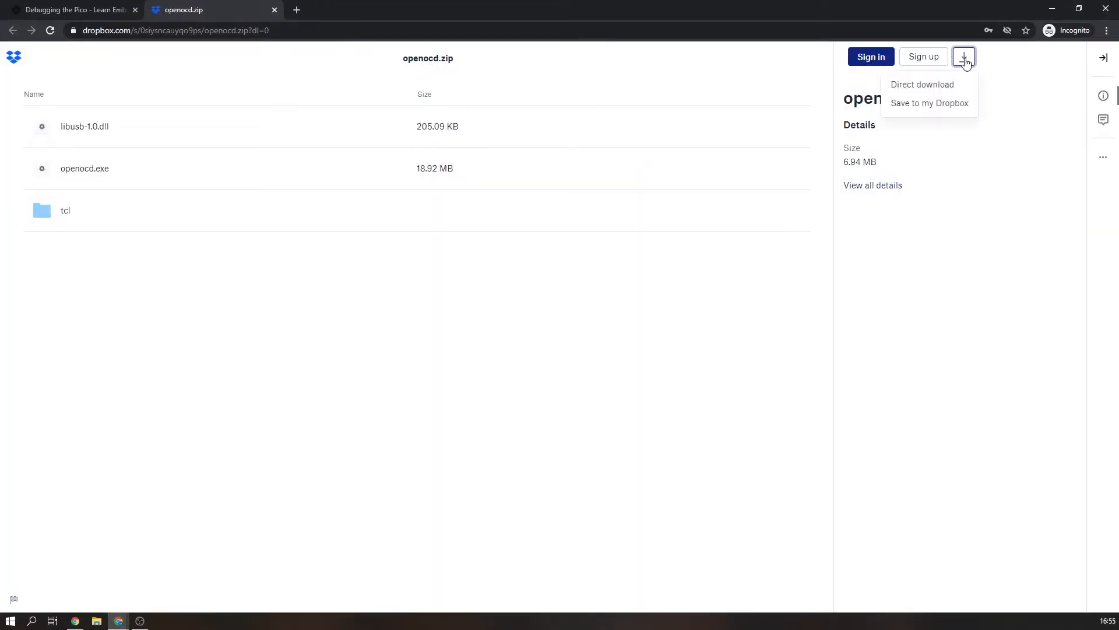
pyautogui.click(921, 84)
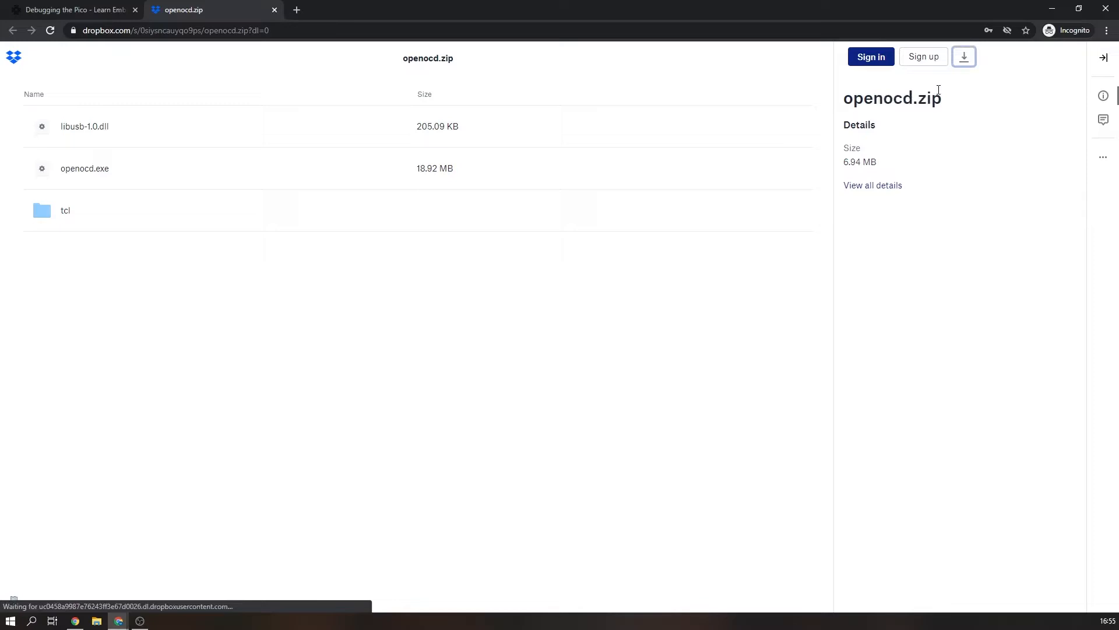
pyautogui.click(964, 56)
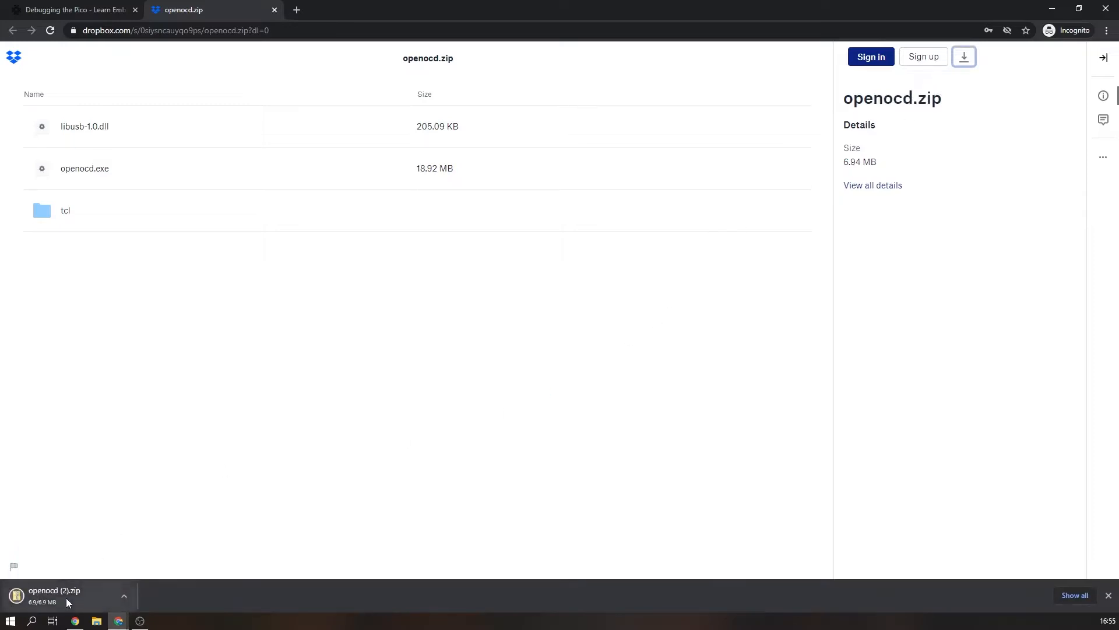
pyautogui.click(55, 594)
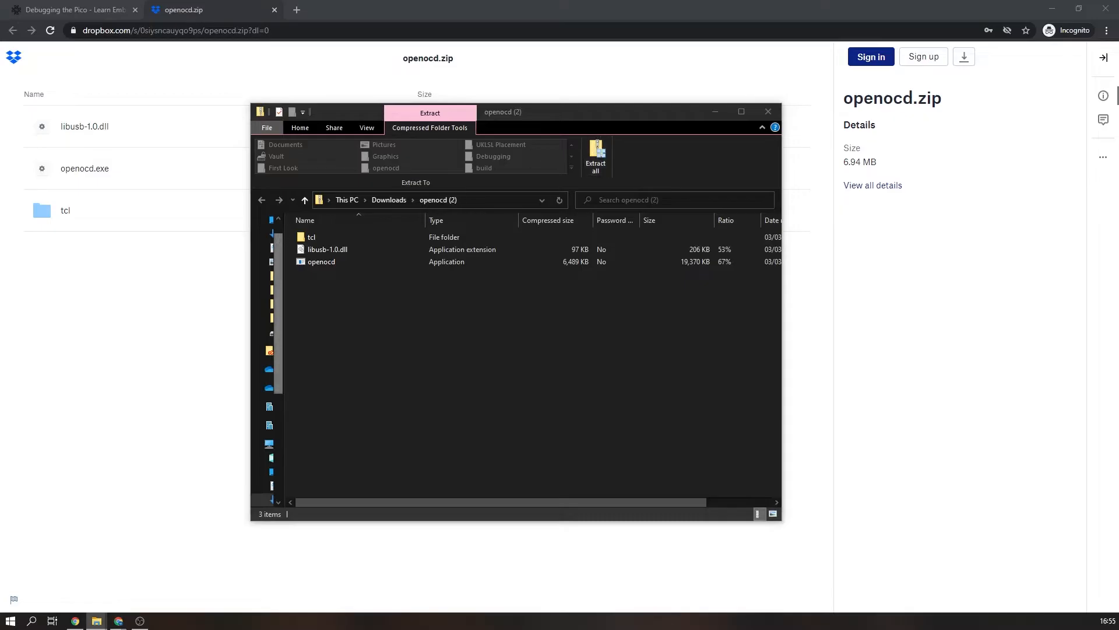
pyautogui.click(595, 158)
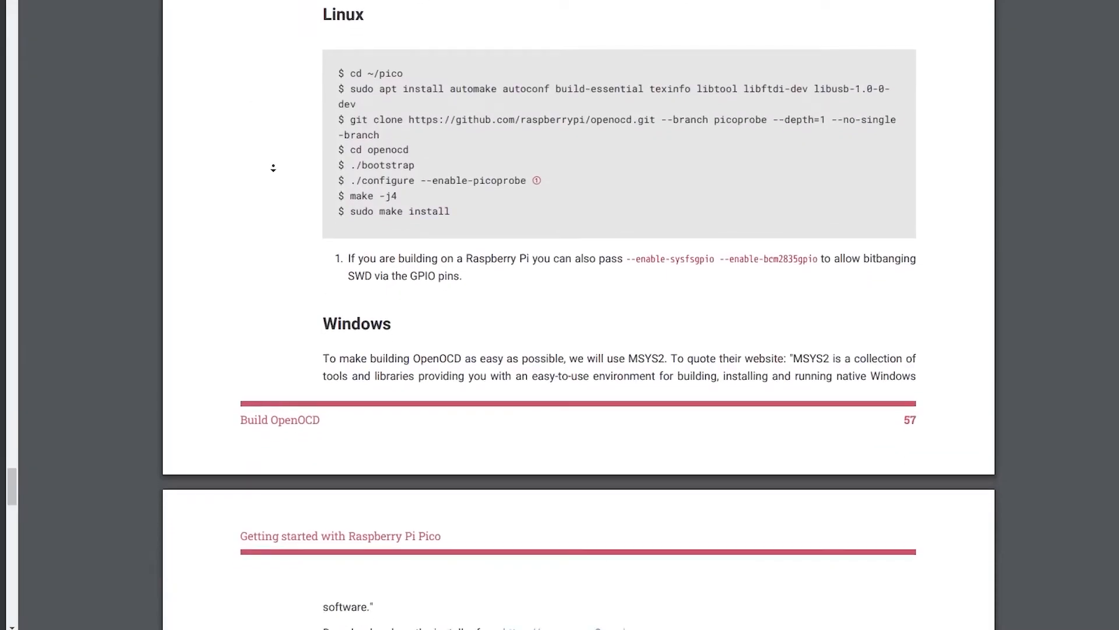
pyautogui.scroll(-3)
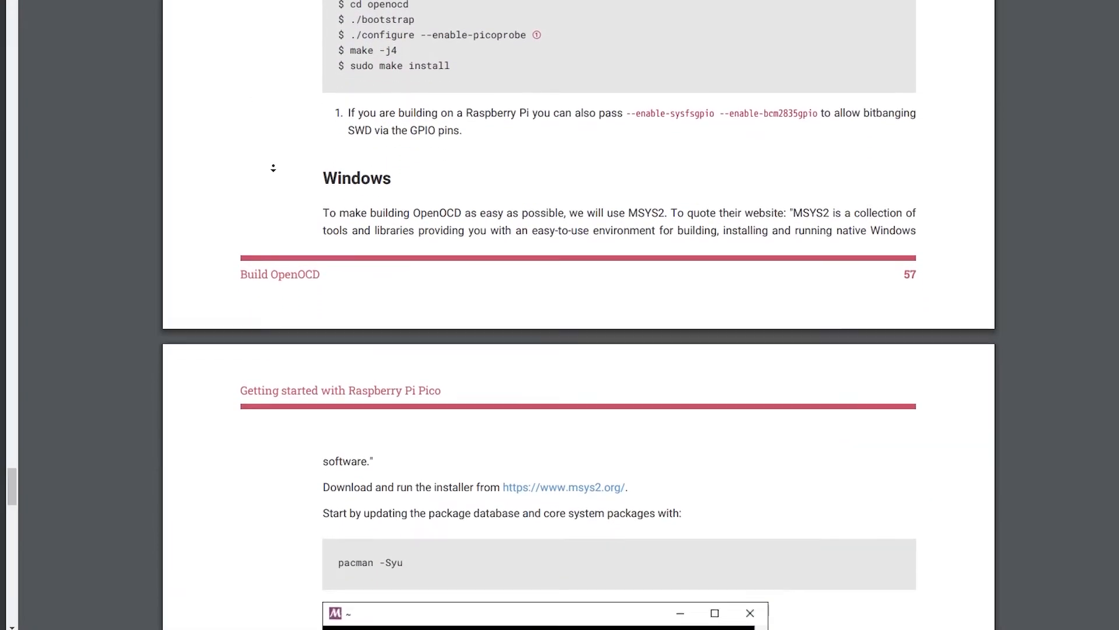
pyautogui.scroll(-3)
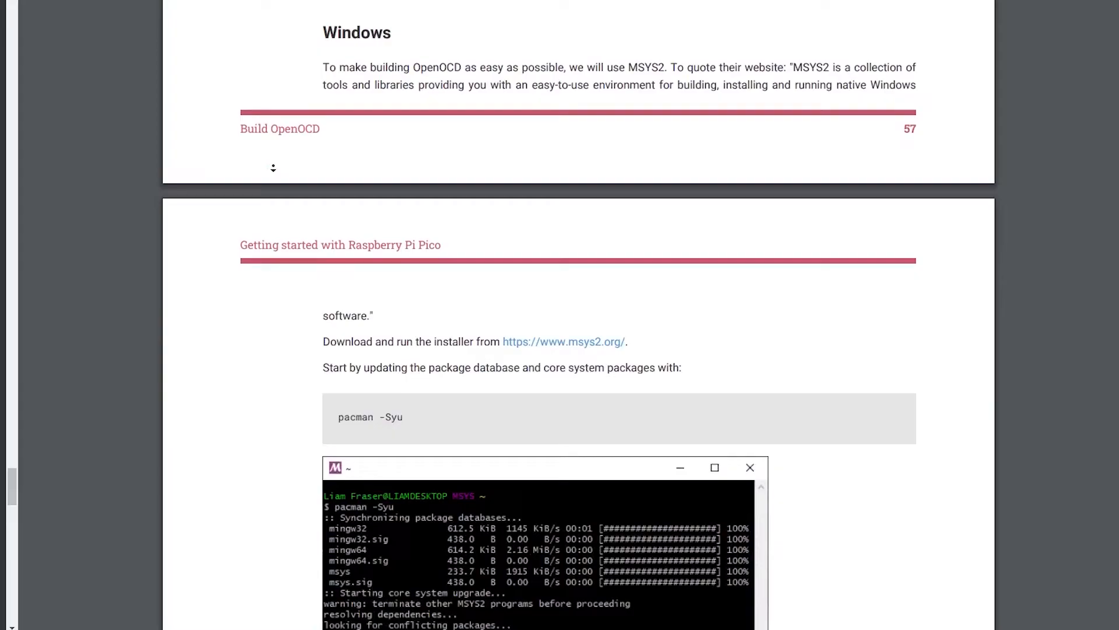
pyautogui.scroll(-3)
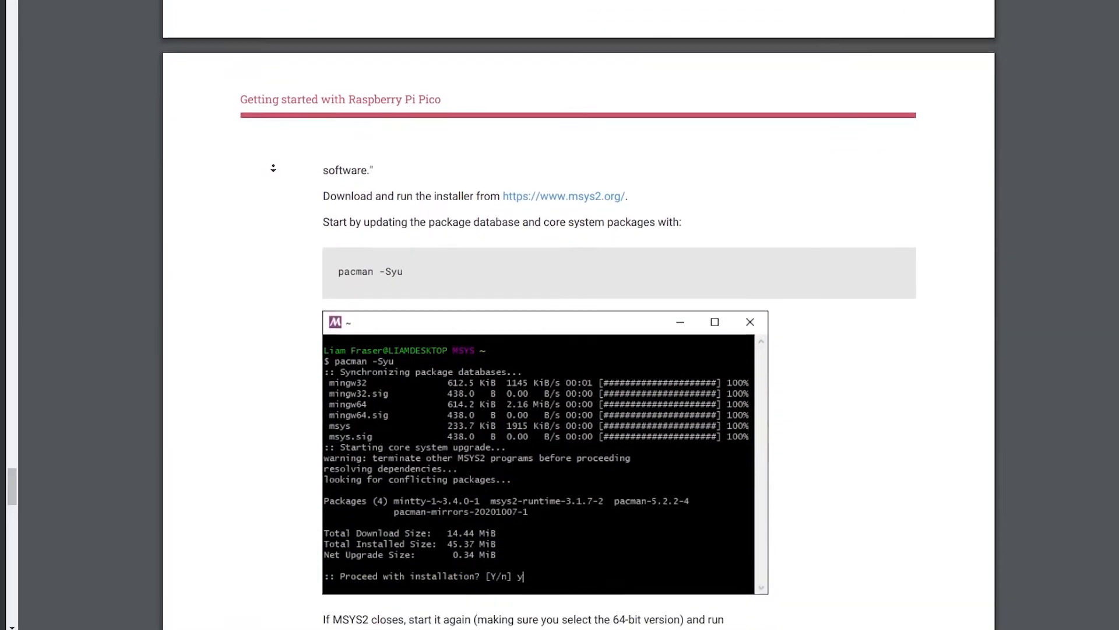
pyautogui.scroll(-3)
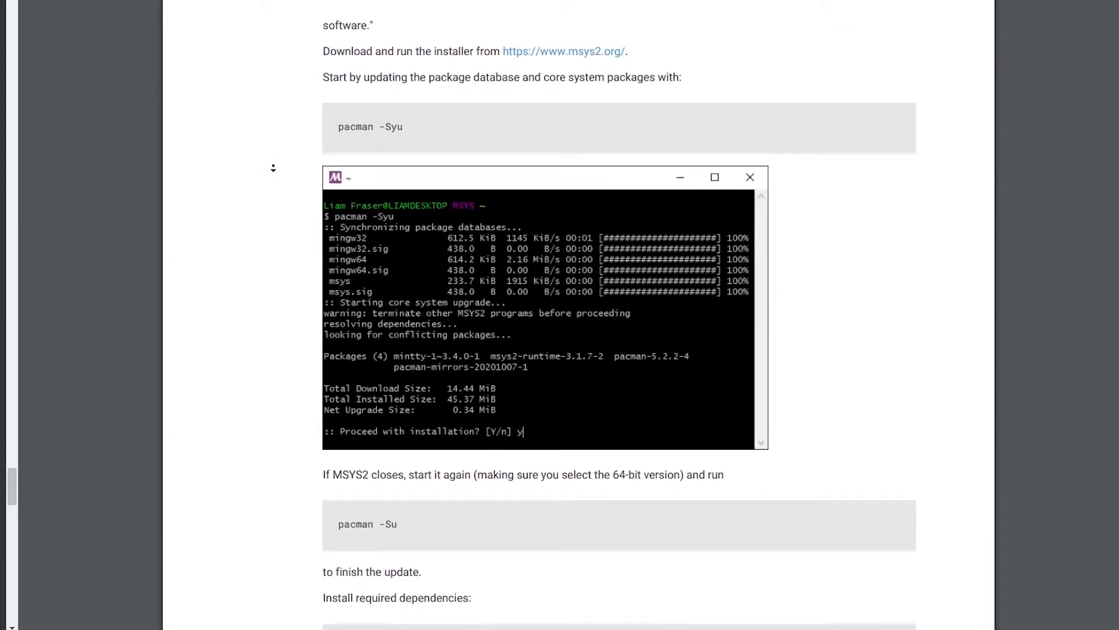
pyautogui.scroll(-3)
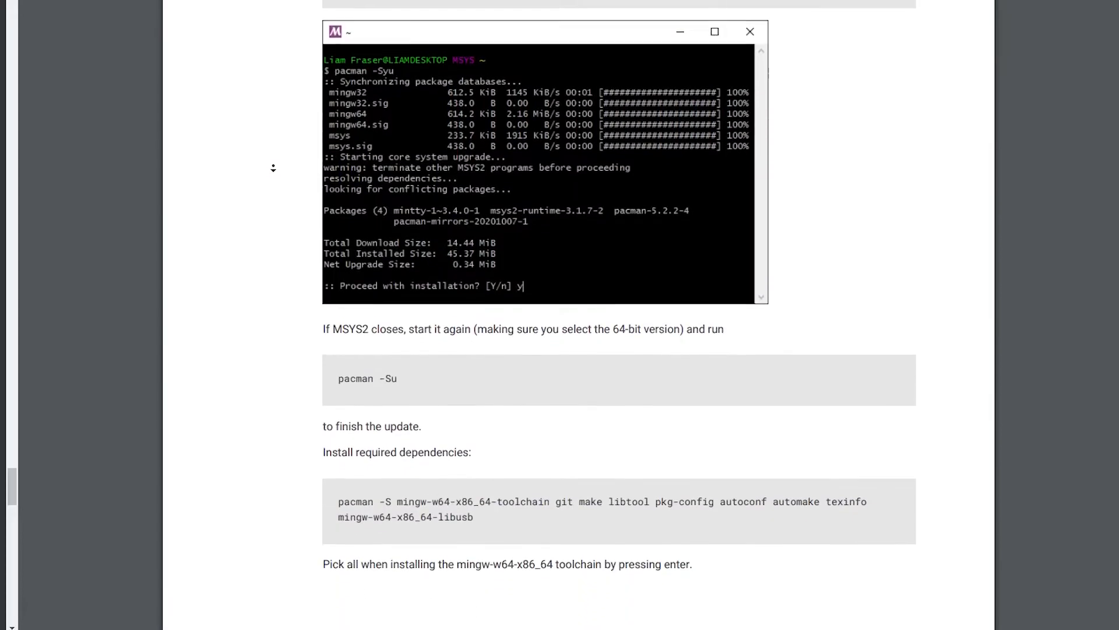
pyautogui.scroll(-3)
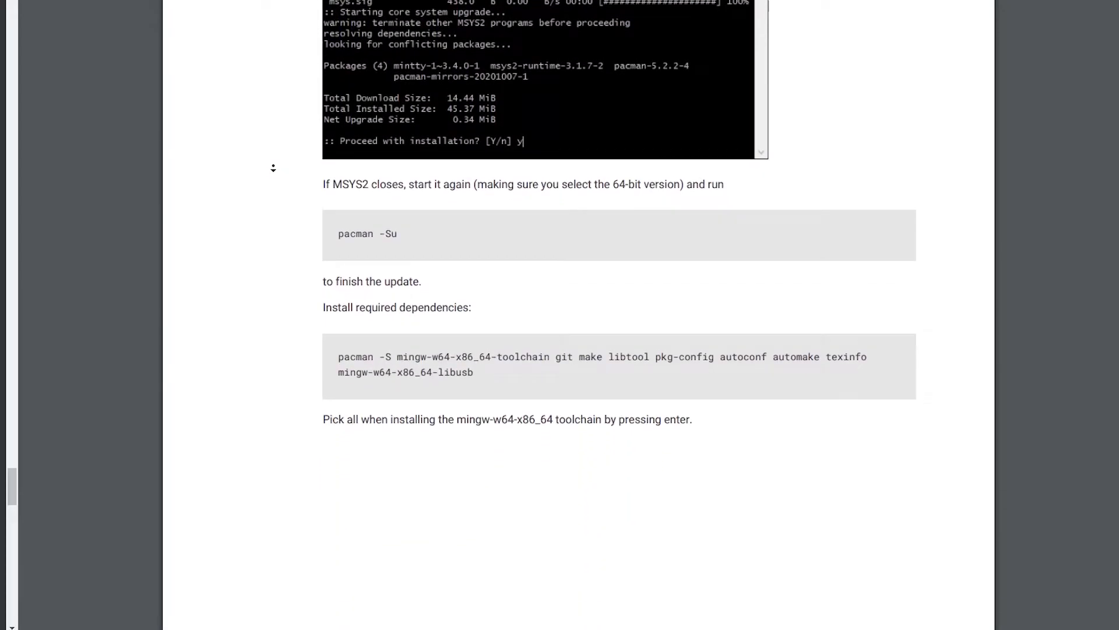
pyautogui.scroll(-3)
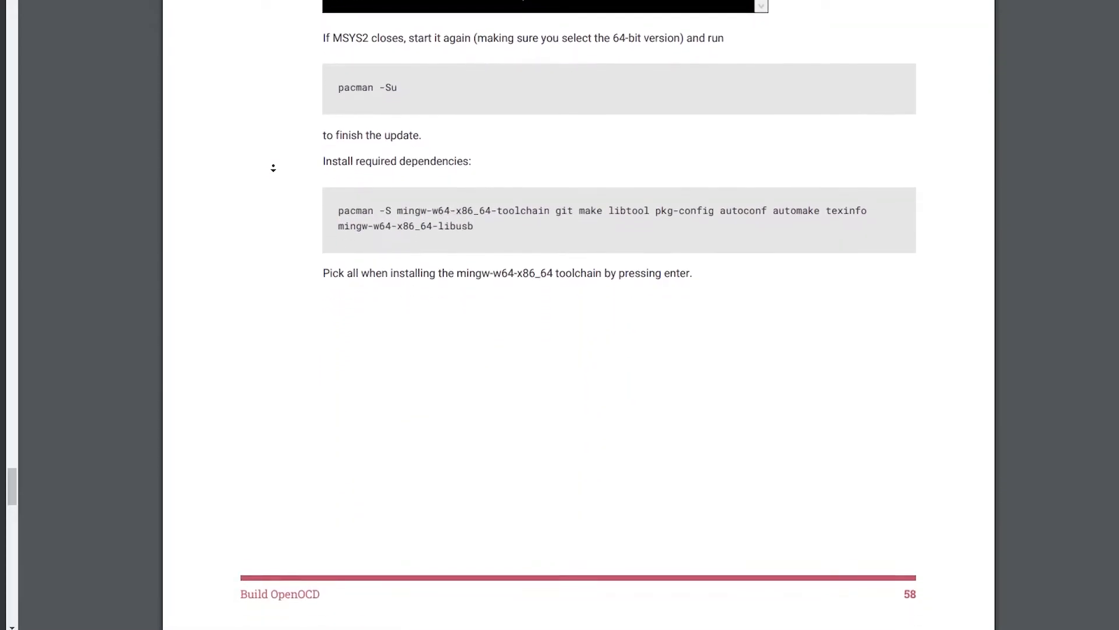
pyautogui.scroll(-3)
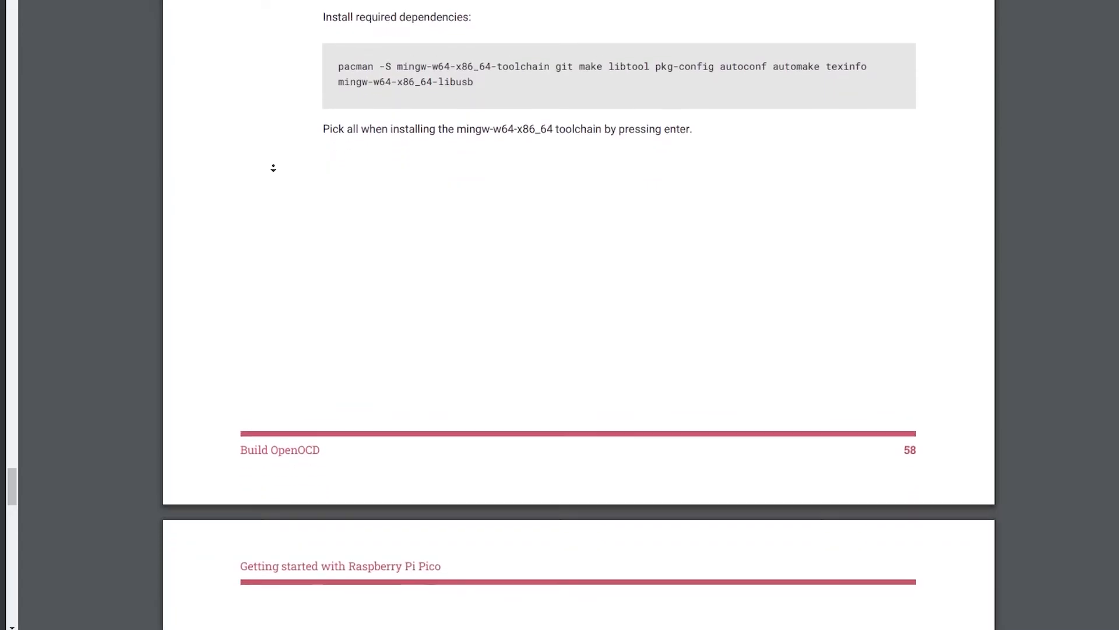
pyautogui.scroll(-3)
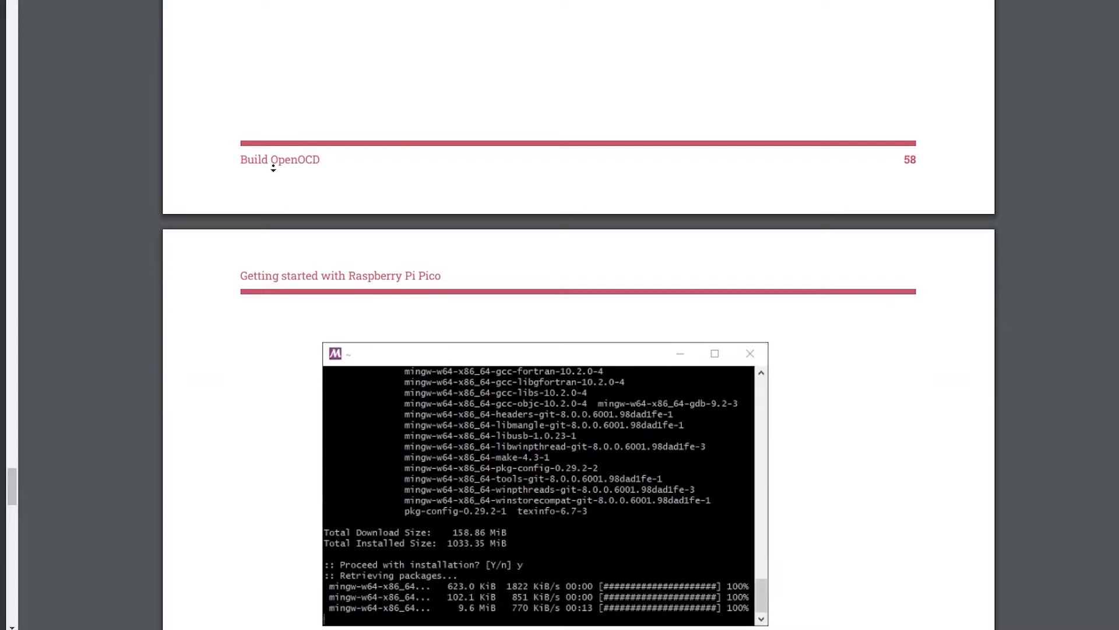
pyautogui.scroll(-3)
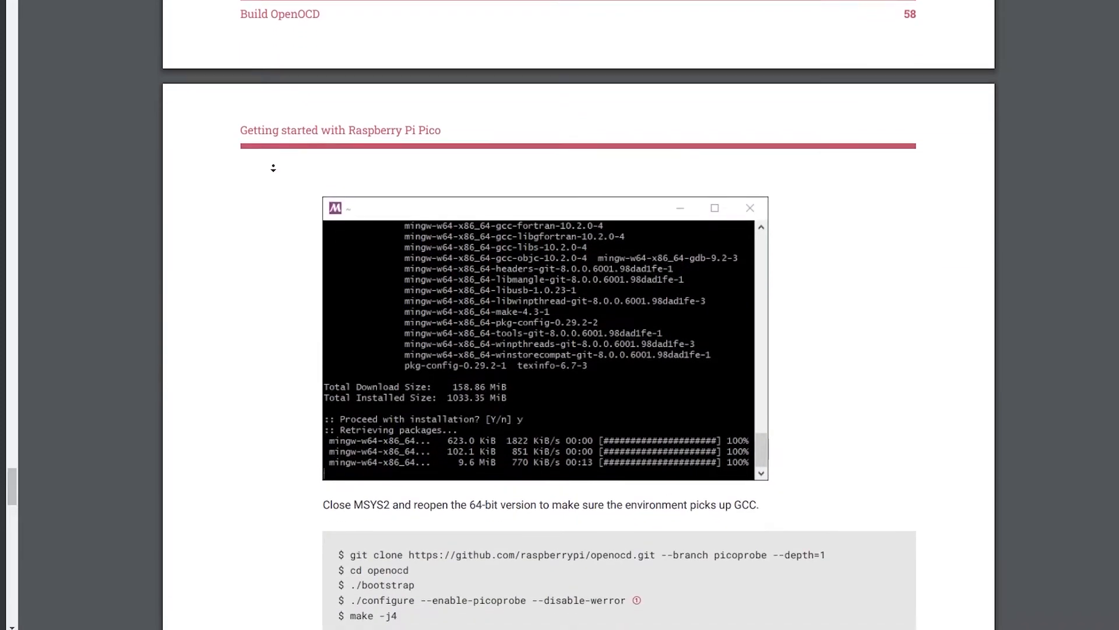
pyautogui.scroll(-3)
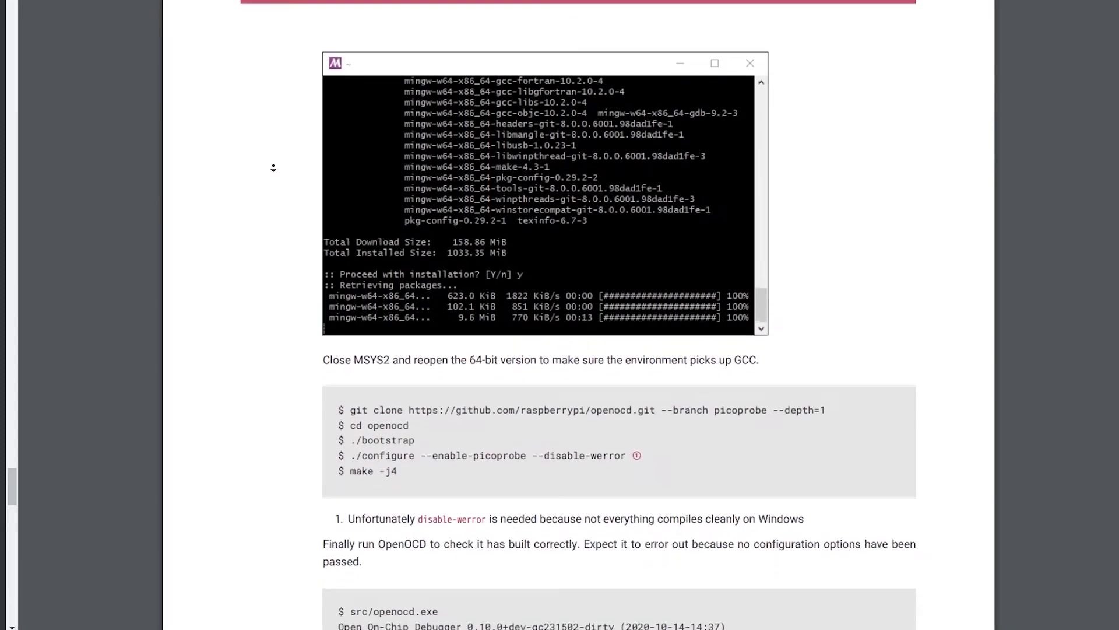
pyautogui.scroll(-3)
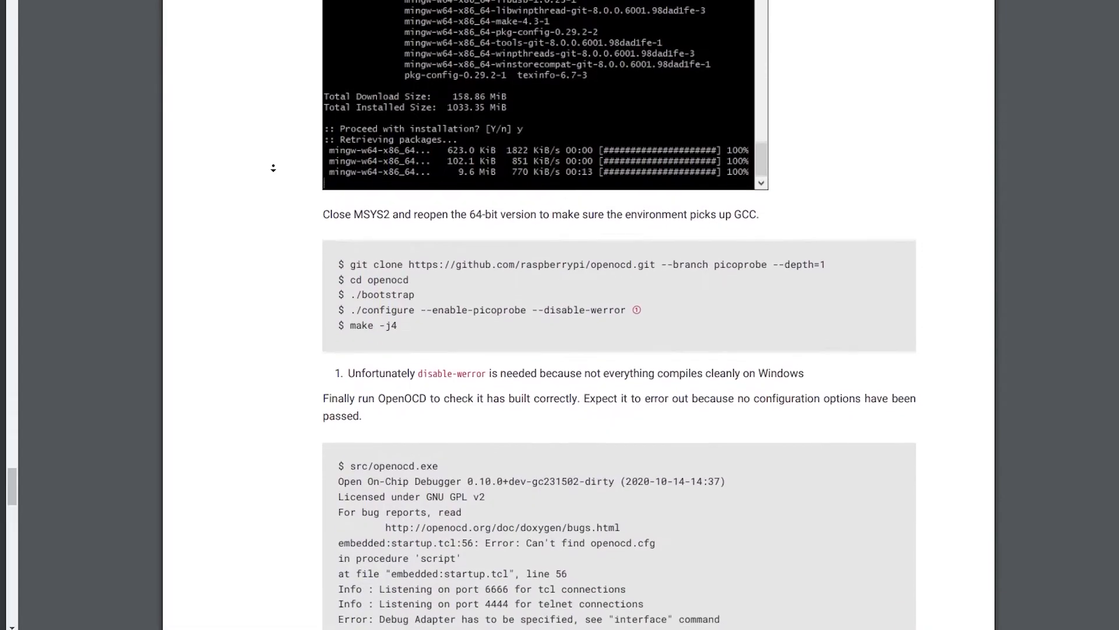
pyautogui.scroll(-3)
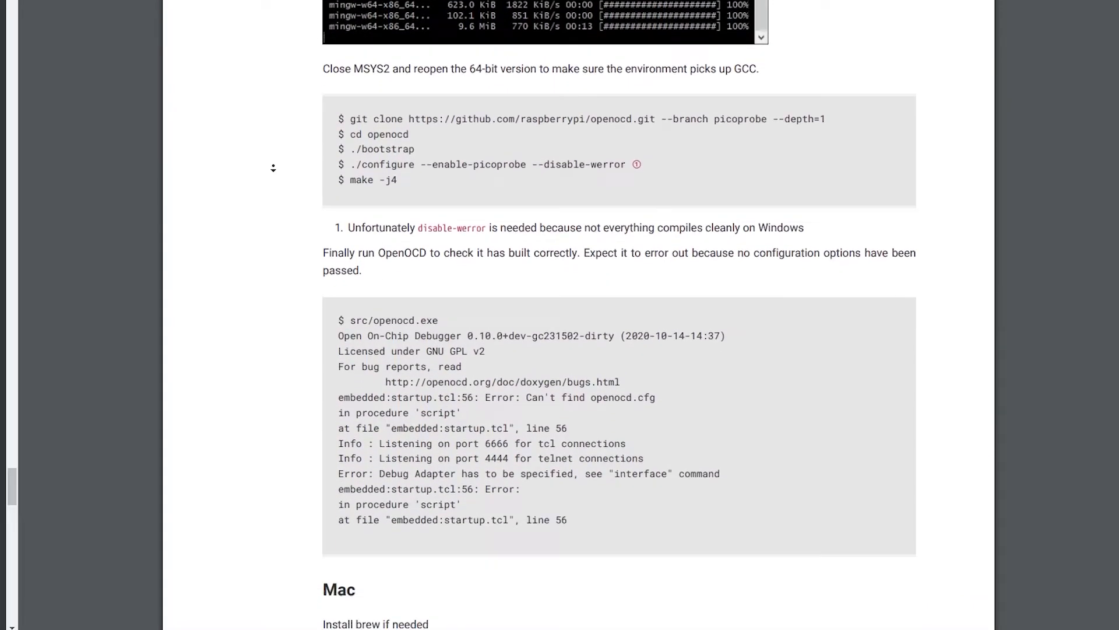
# Bring up zadig.akeo.ie and download Zadig 2.5.
pyautogui.click(211, 9)
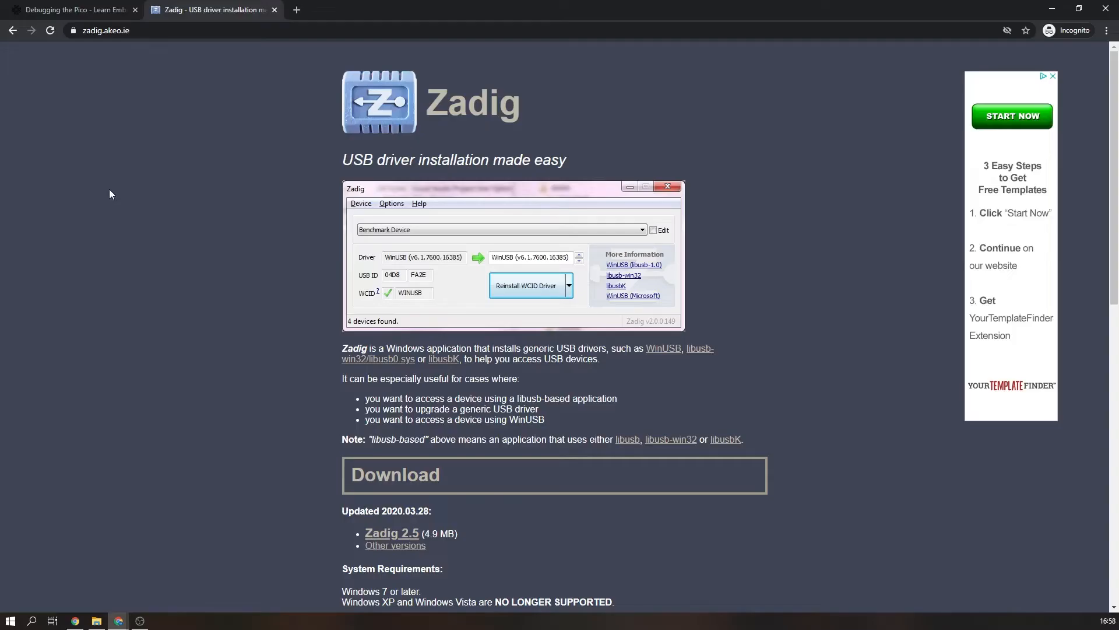
pyautogui.moveTo(170, 290)
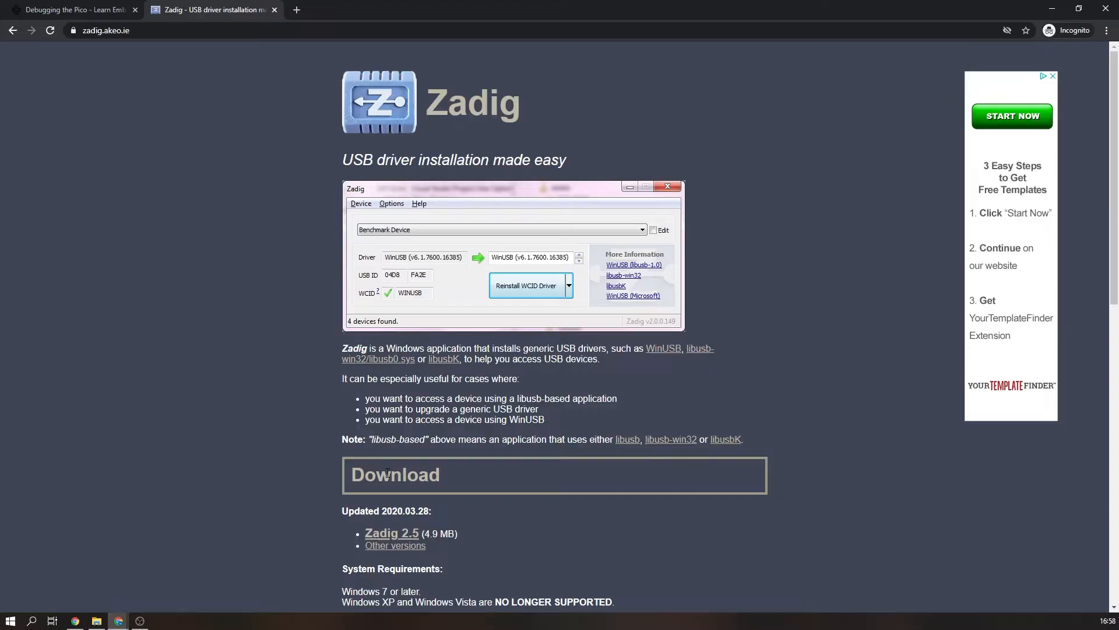
pyautogui.click(392, 533)
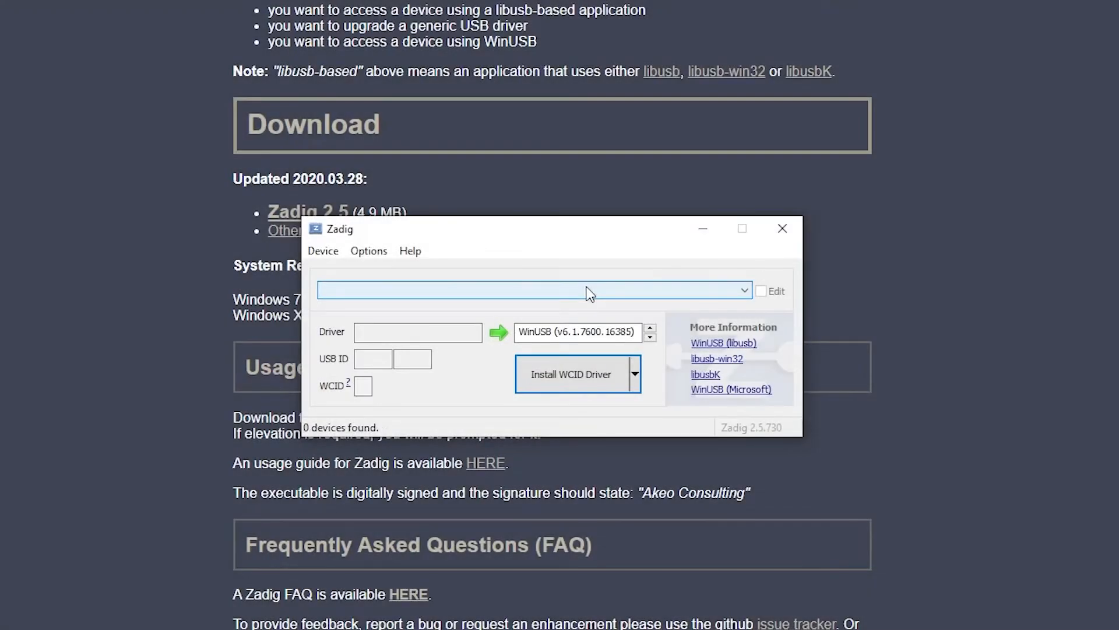
# Select Picoprobe (Interface 2) in Zadig and replace its driver with WinUSB.
pyautogui.click(743, 291)
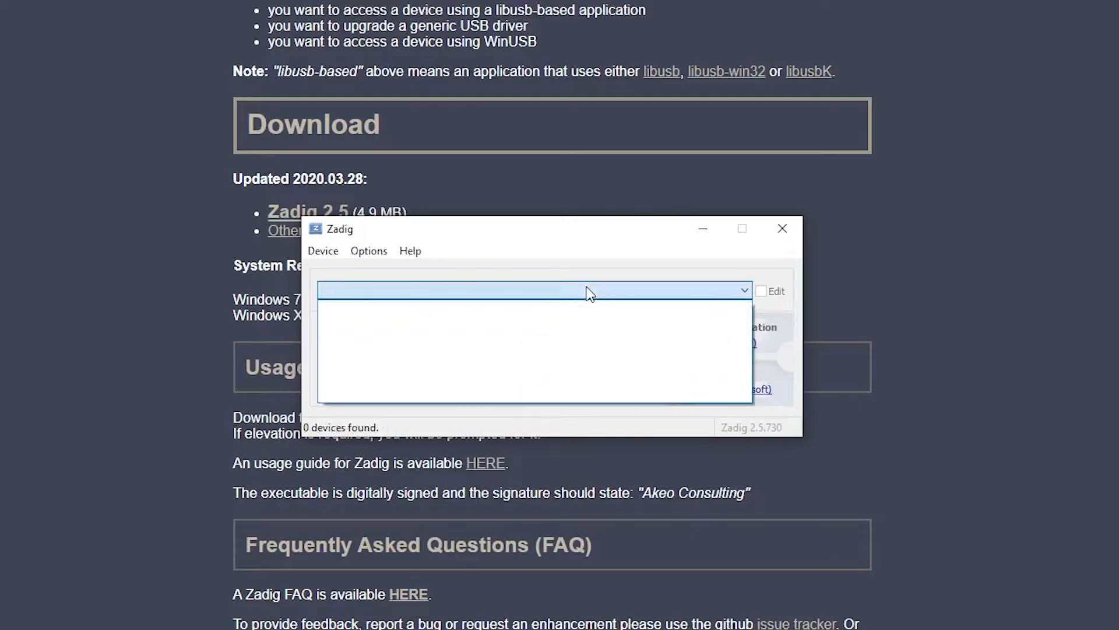
pyautogui.moveTo(782, 231)
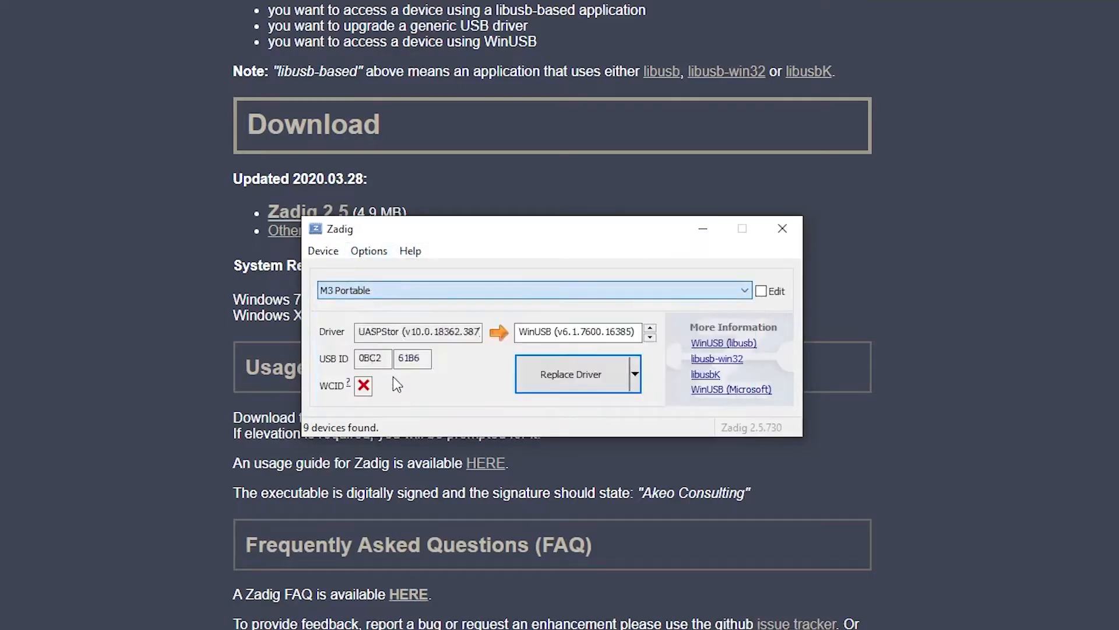
pyautogui.click(650, 341)
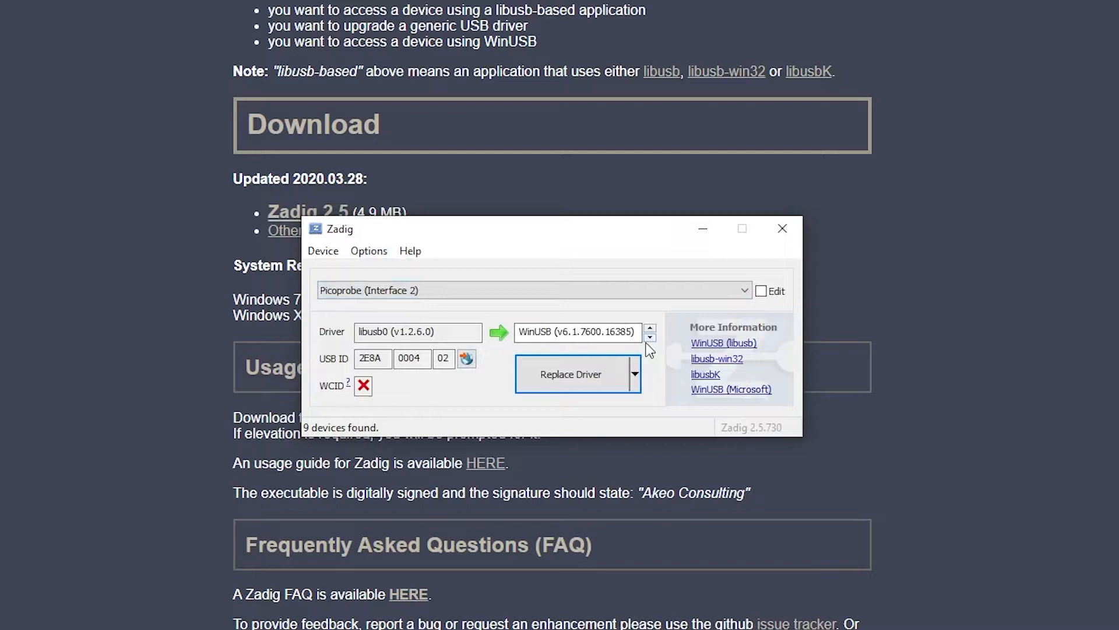
pyautogui.click(649, 342)
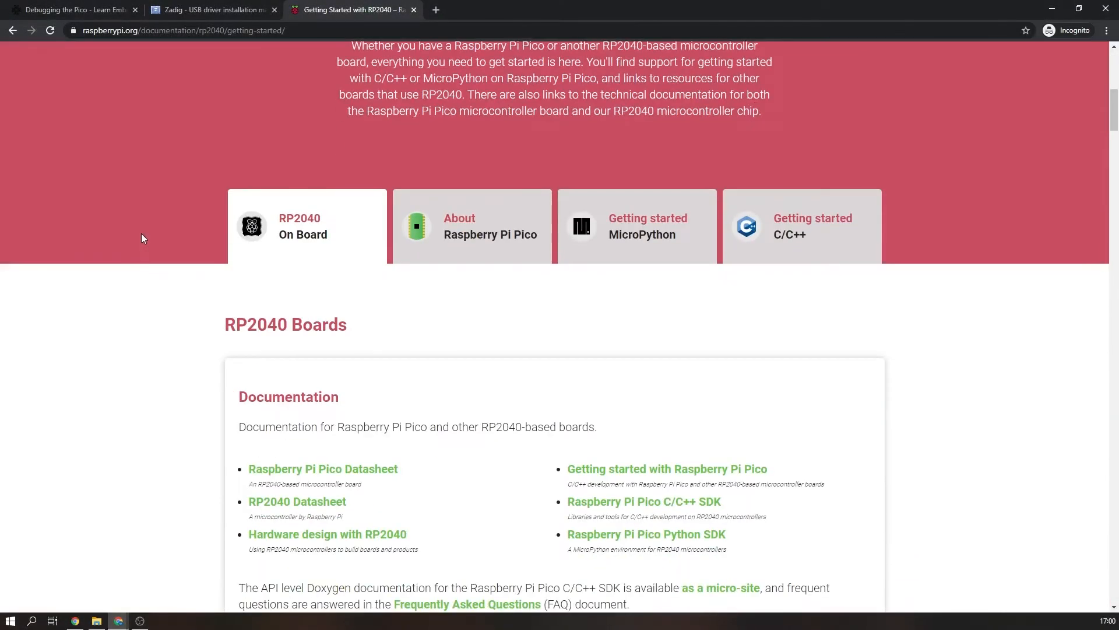
# Scroll the Getting Started with RP2040 page down to the documentation links.
pyautogui.scroll(-3)
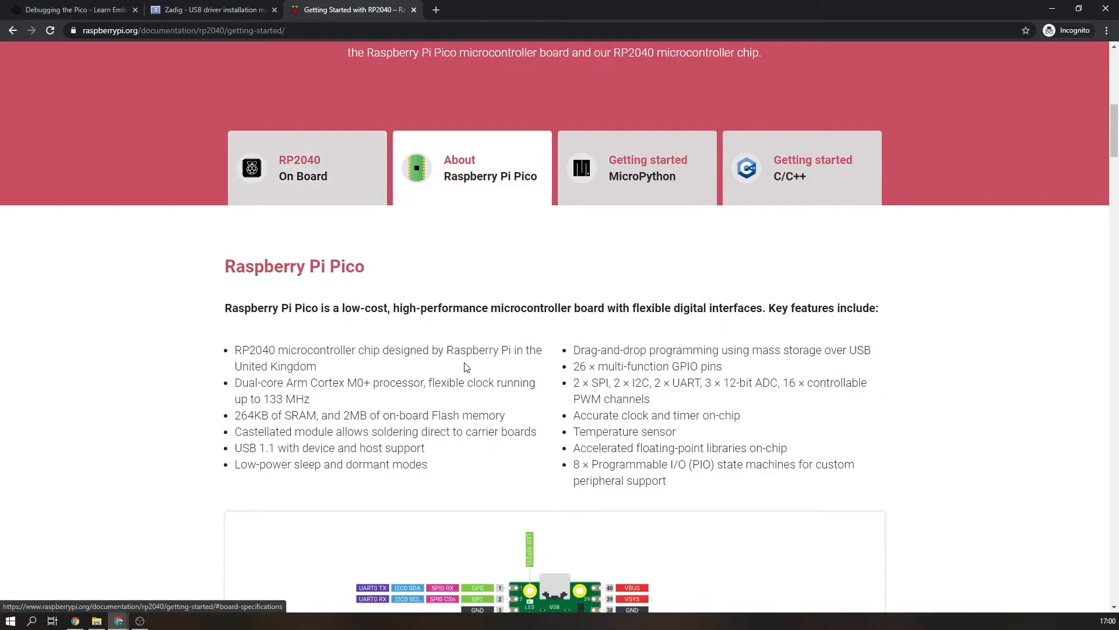
pyautogui.scroll(-3)
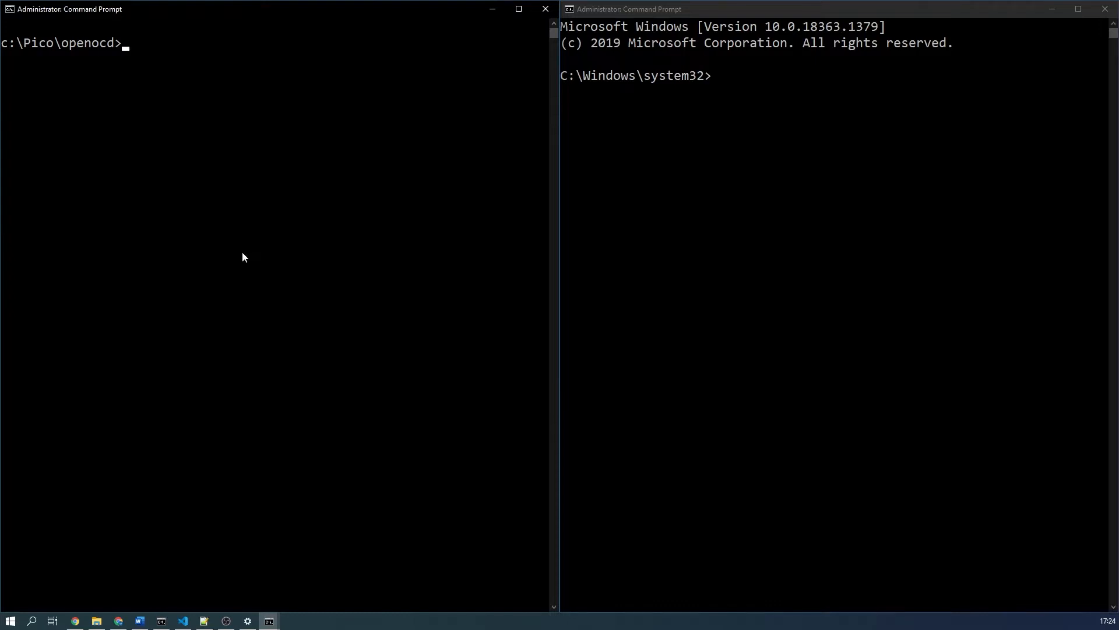
# Run openocd -f interface/picoprobe.cfg -f target/rp2040.cfg -s tcl so it listens on port 3333.
pyautogui.write('openocd -f interface/picoprobe.cfg -f target/rp2040.cfg -s tcl')
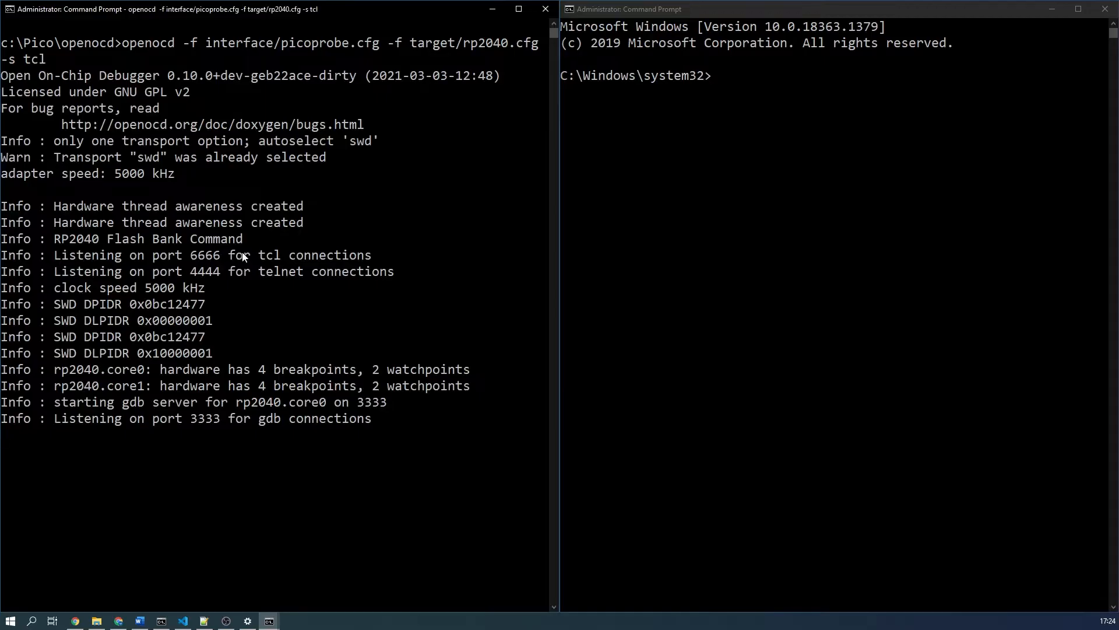
pyautogui.click(779, 212)
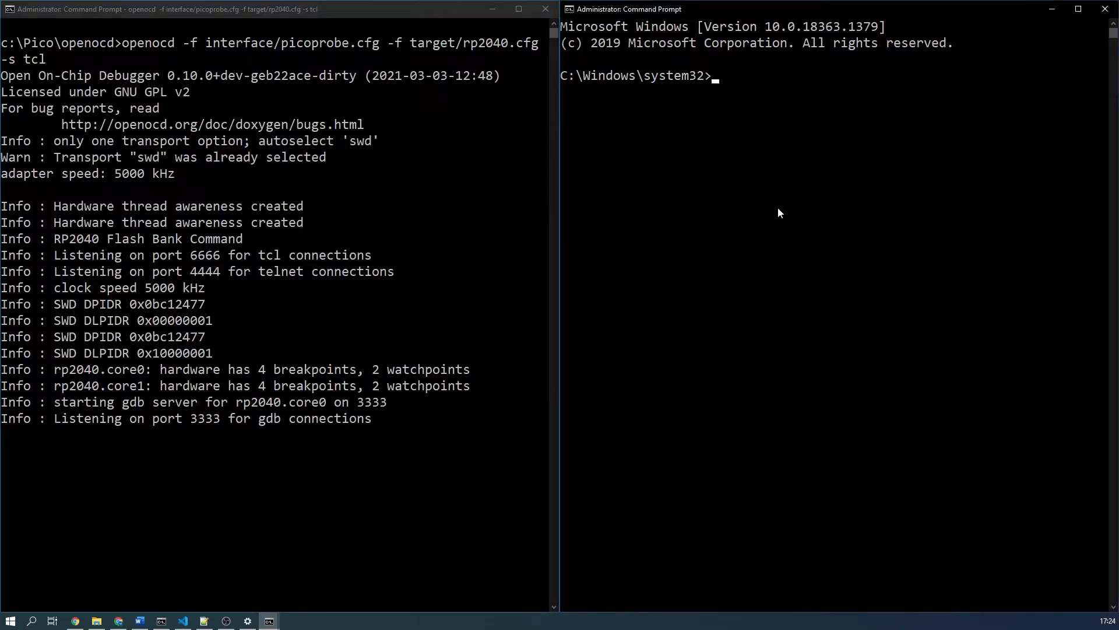
# Start arm-none-eabi-gdb on hello_serial.elf in the second Command Prompt.
pyautogui.write('cd')
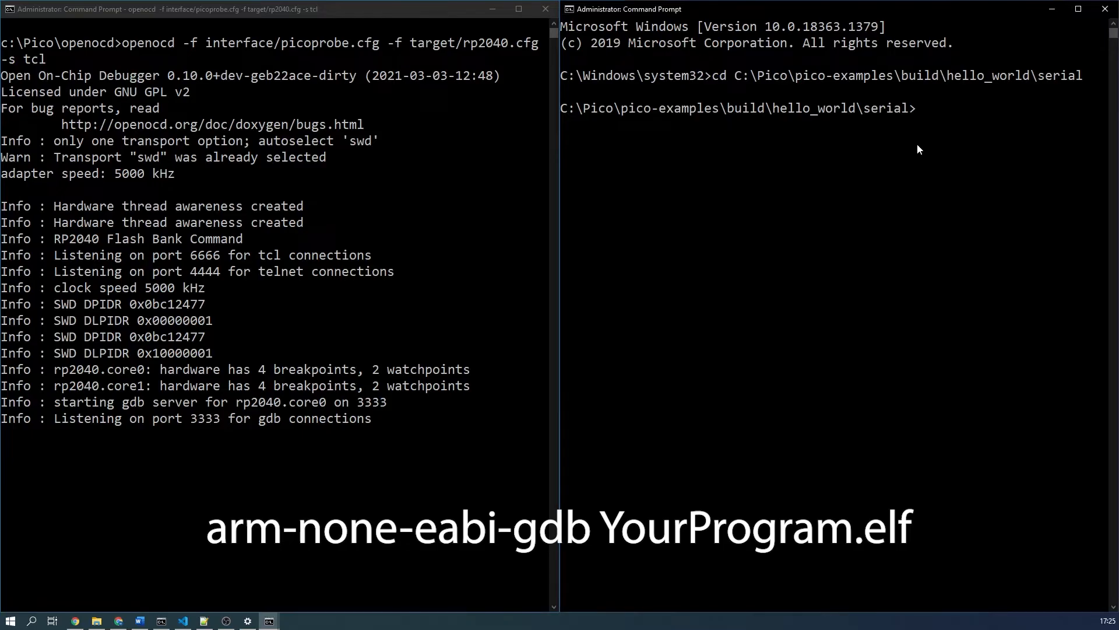
pyautogui.write('arm-none-eabi-gdb hell')
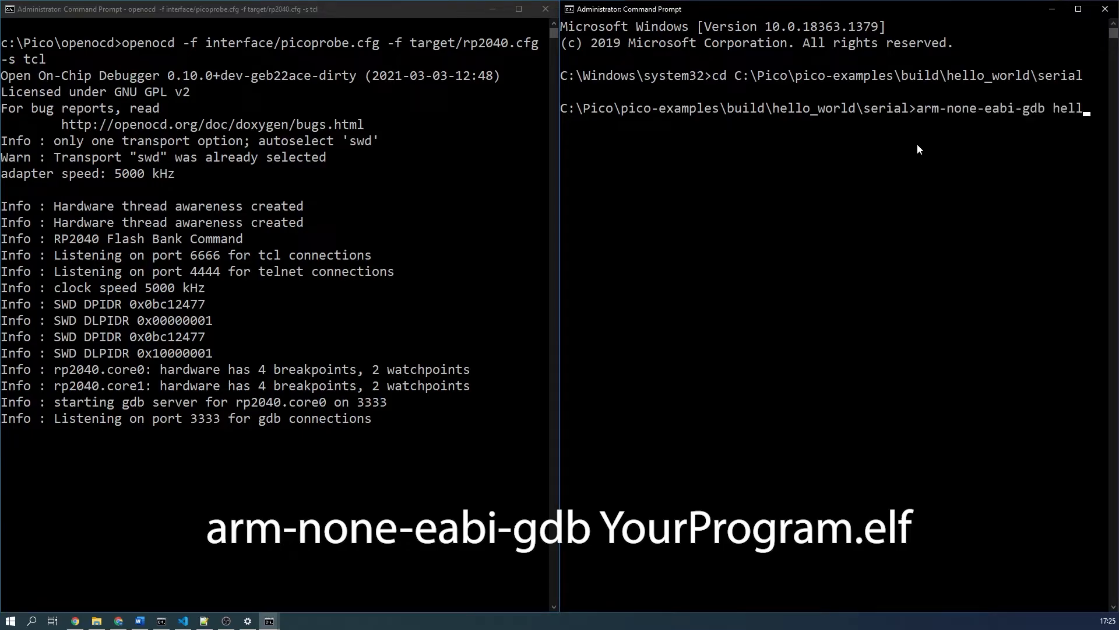
pyautogui.write('o_serial.elf')
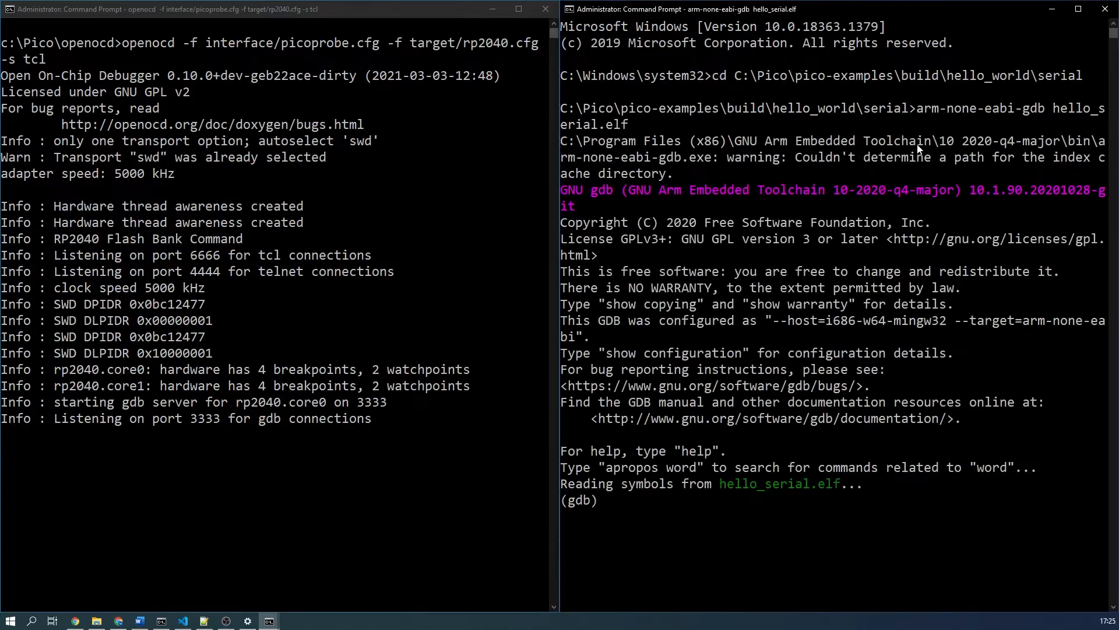
# Connect gdb to the OpenOCD server with target remote localhost:3333.
pyautogui.write('target remote l')
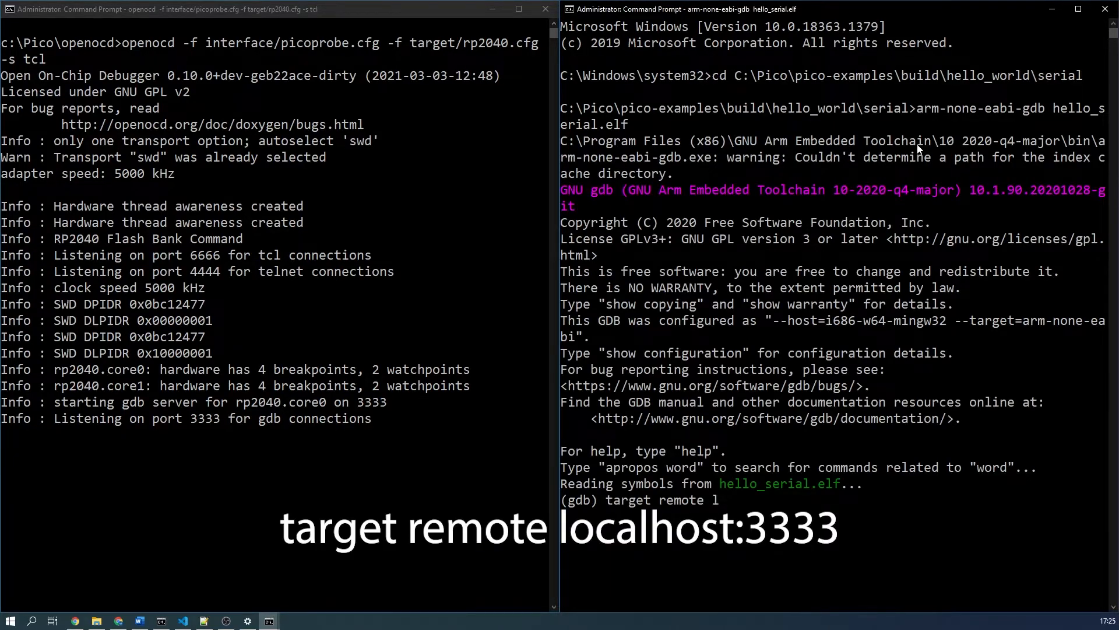
pyautogui.write('ocalhost:333')
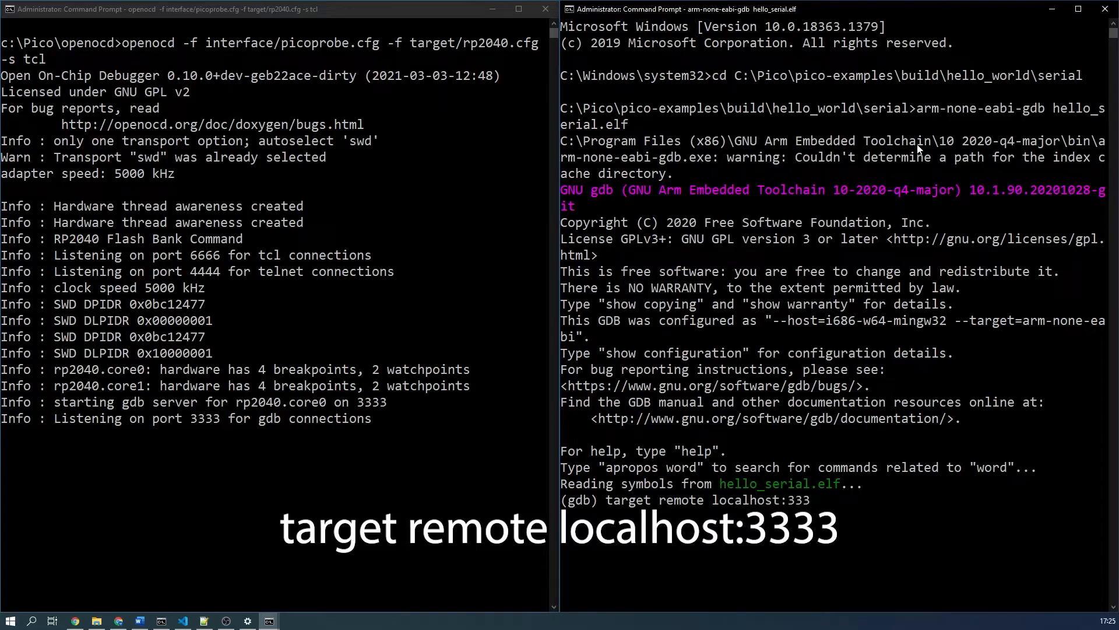
pyautogui.press('Return')
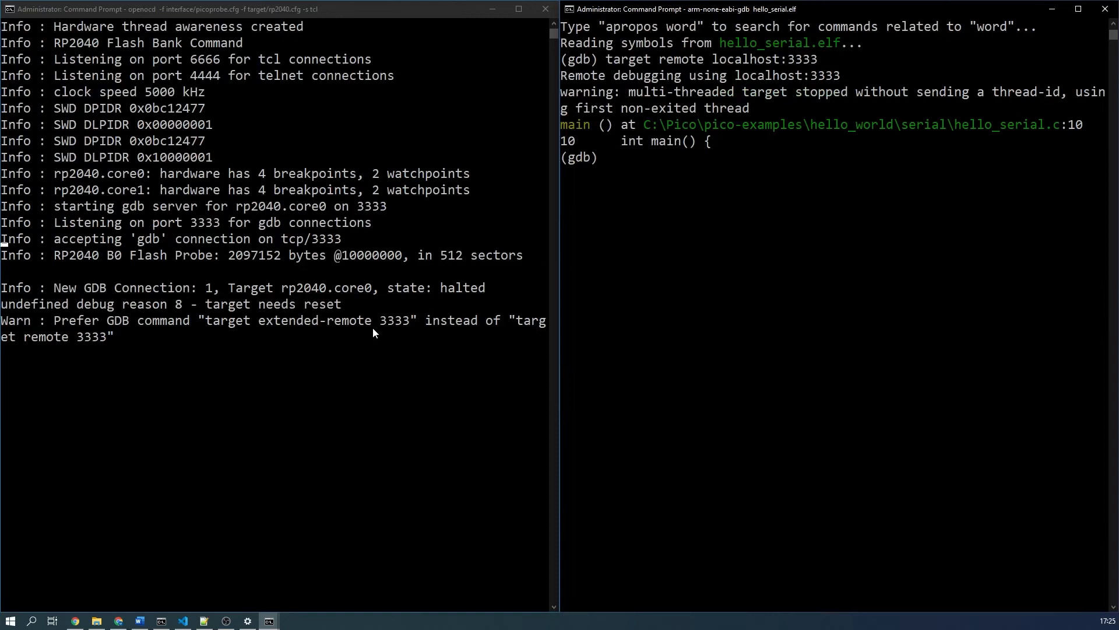
# Load hello_serial.elf onto the Pico through gdb and continue to run it.
pyautogui.write('load')
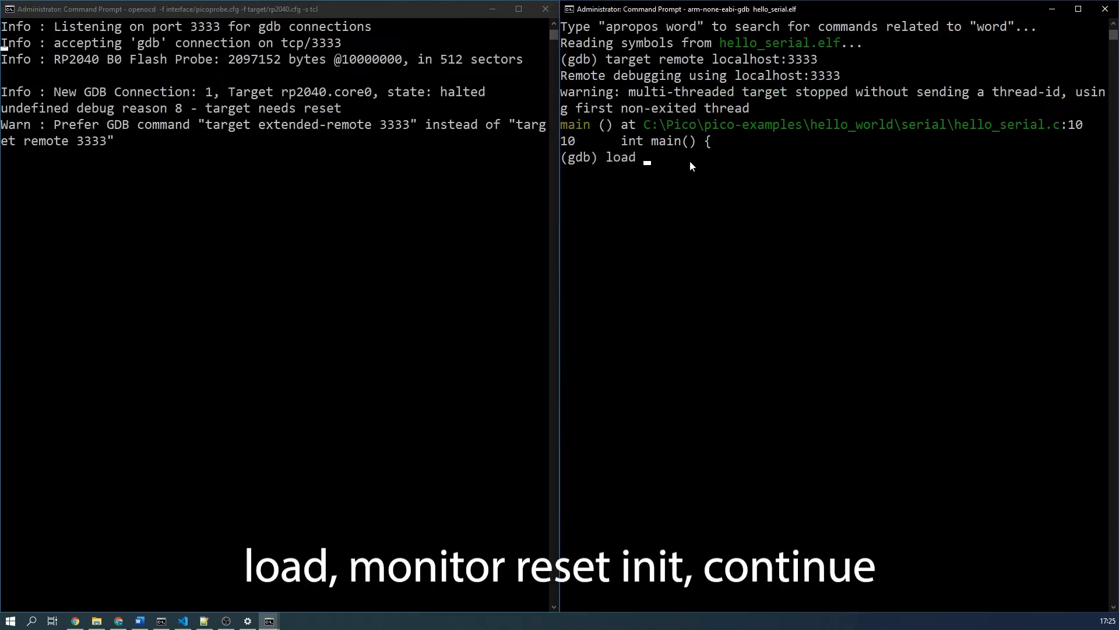
pyautogui.press('Return')
pyautogui.write('monitor reset init')
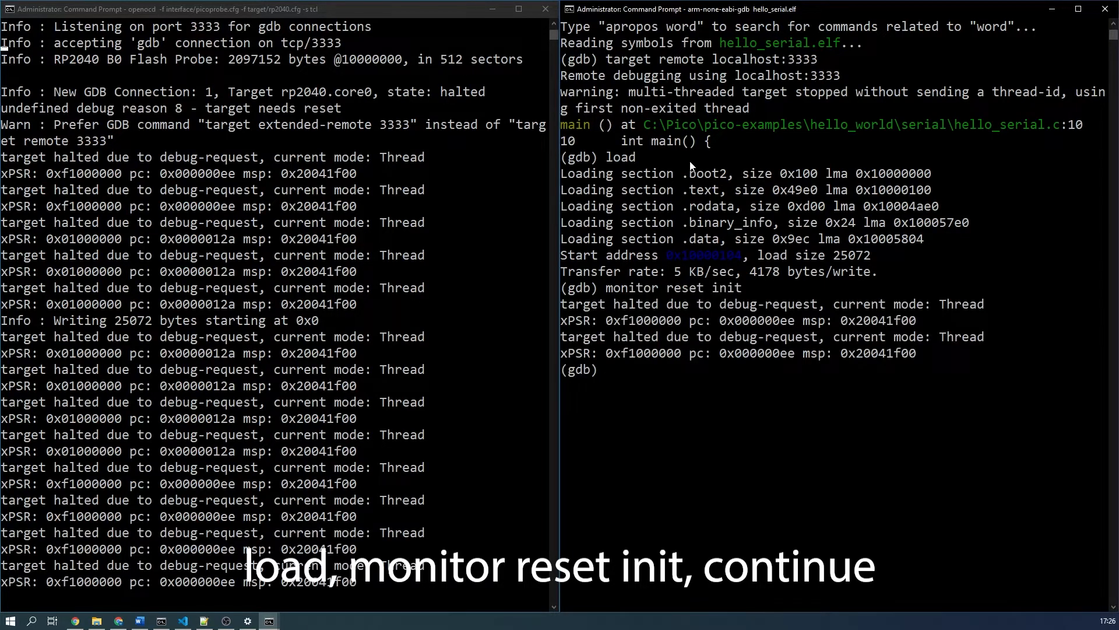
pyautogui.write('contun')
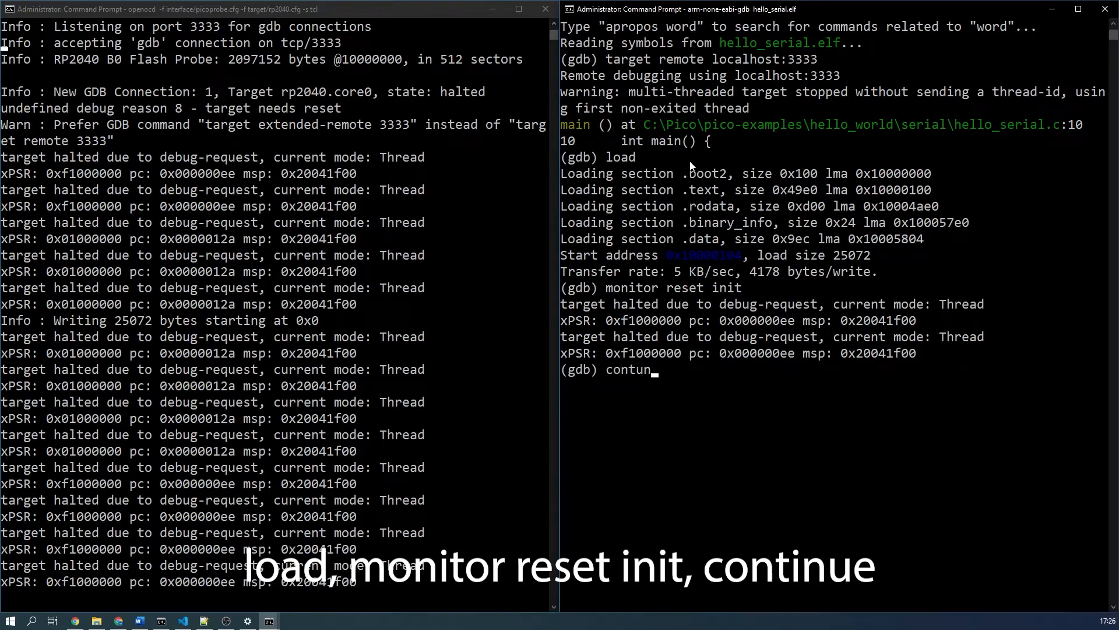
pyautogui.press('Return')
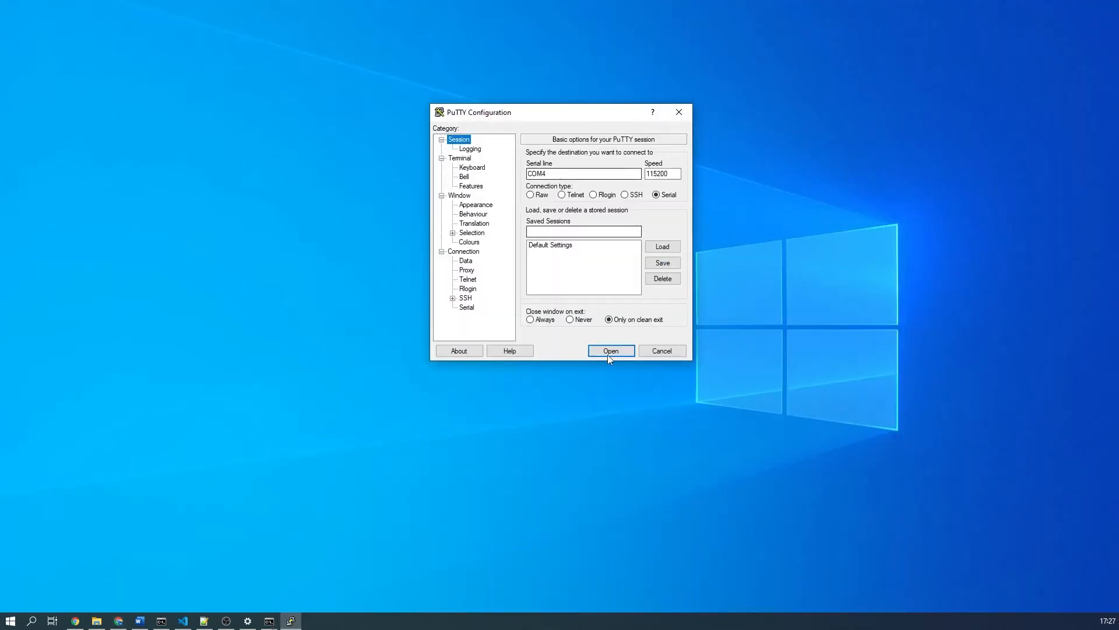
# Open a PuTTY serial session on COM4 at 115200 baud.
pyautogui.click(610, 351)
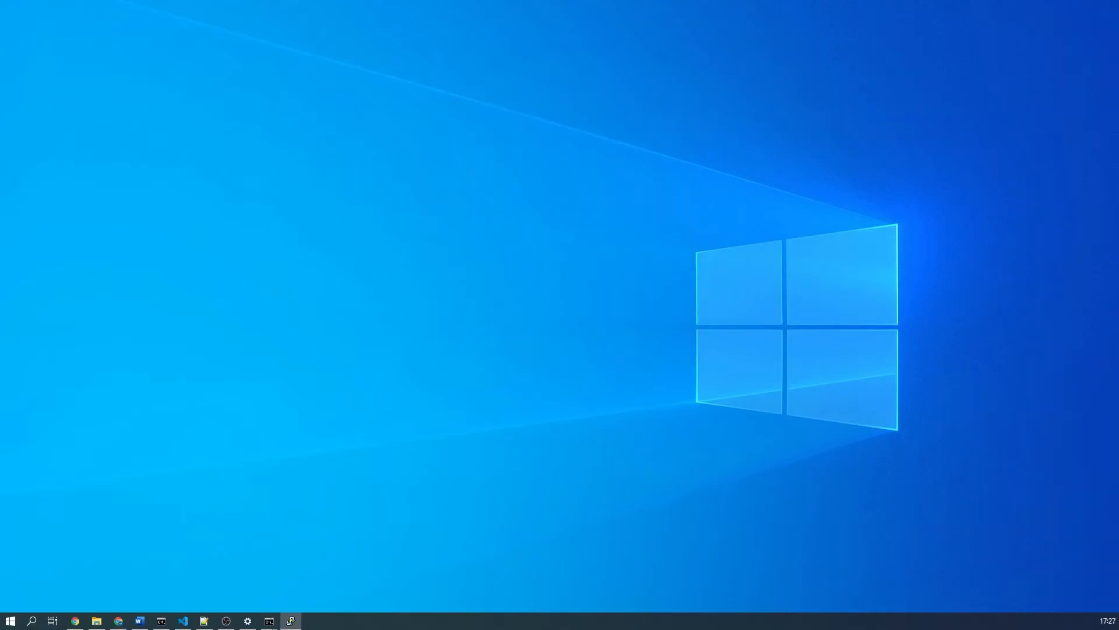
pyautogui.click(290, 619)
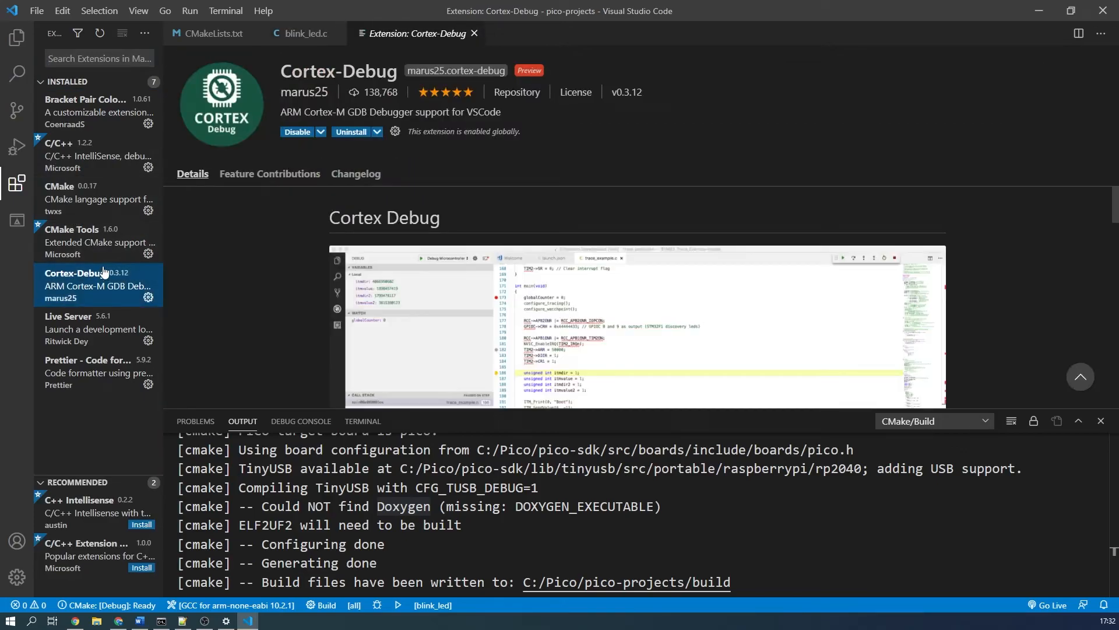
pyautogui.moveTo(44, 204)
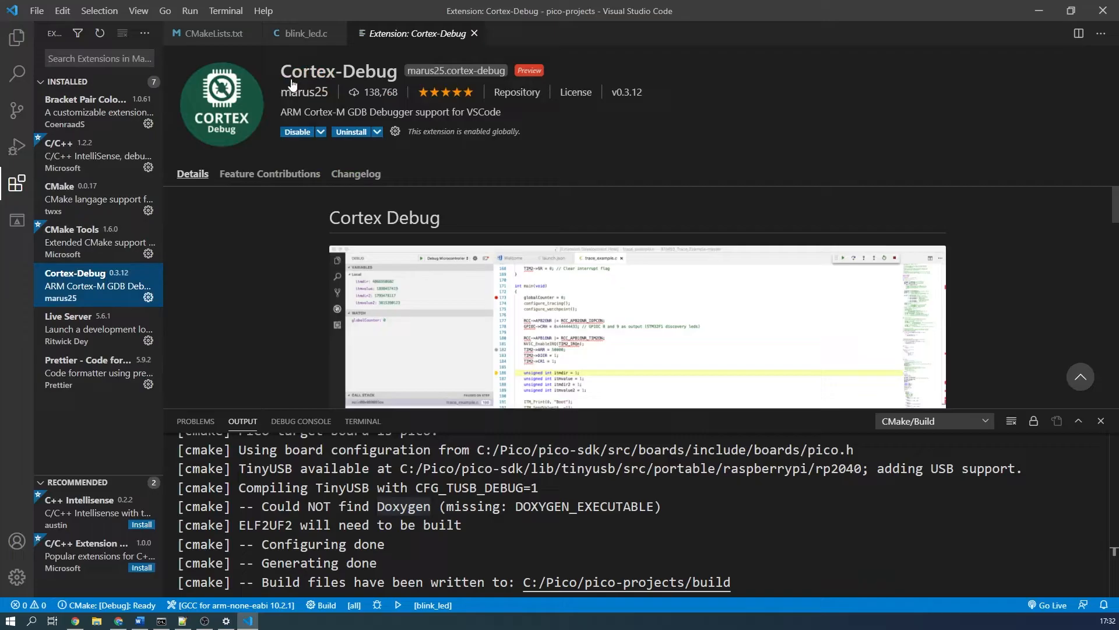
# Confirm the Cortex-Debug extension is installed and open the user Settings editor.
pyautogui.doubleClick(338, 71)
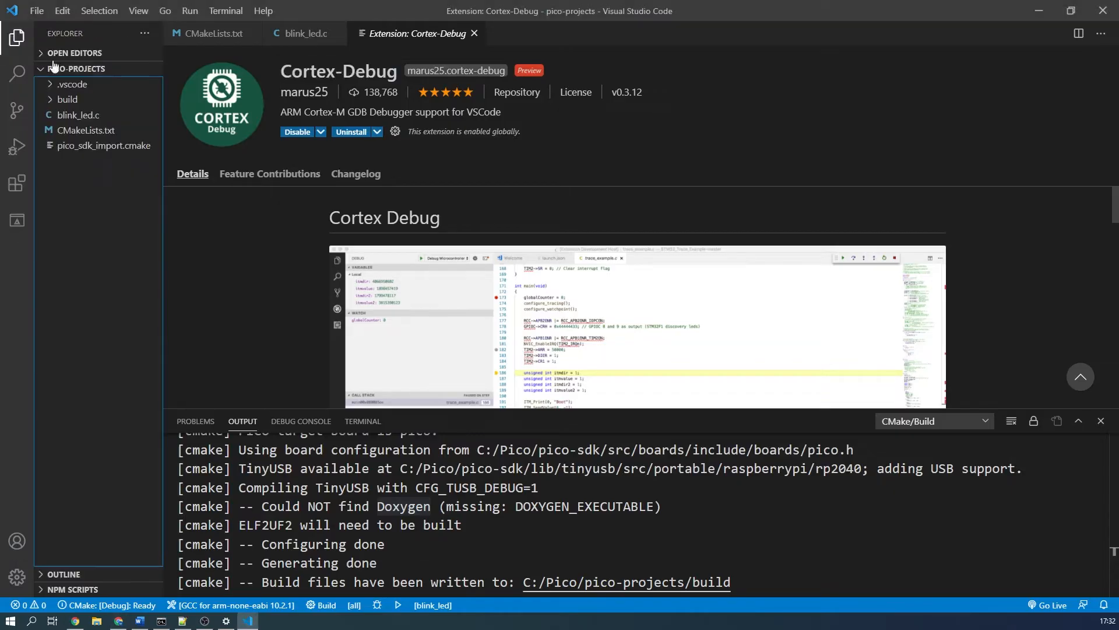
pyautogui.click(17, 577)
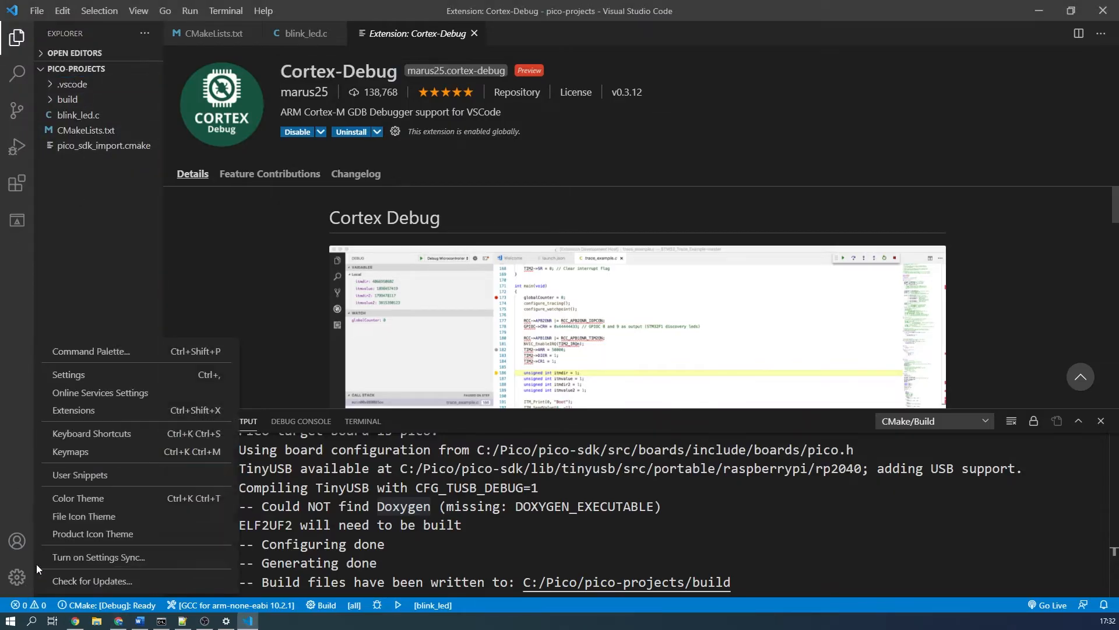
pyautogui.click(69, 374)
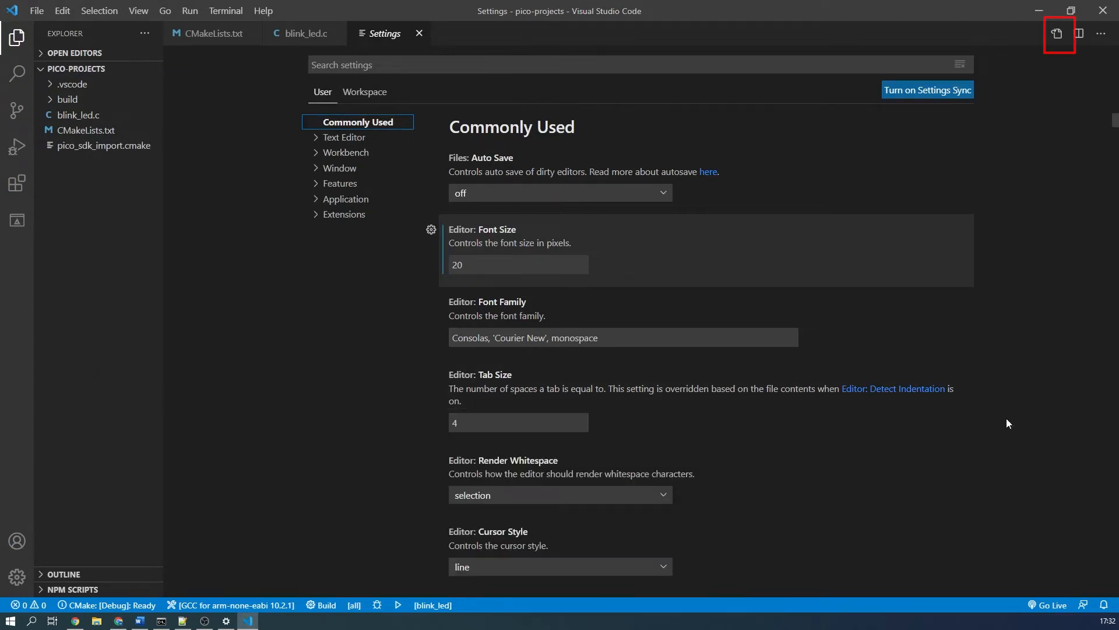
pyautogui.moveTo(870, 163)
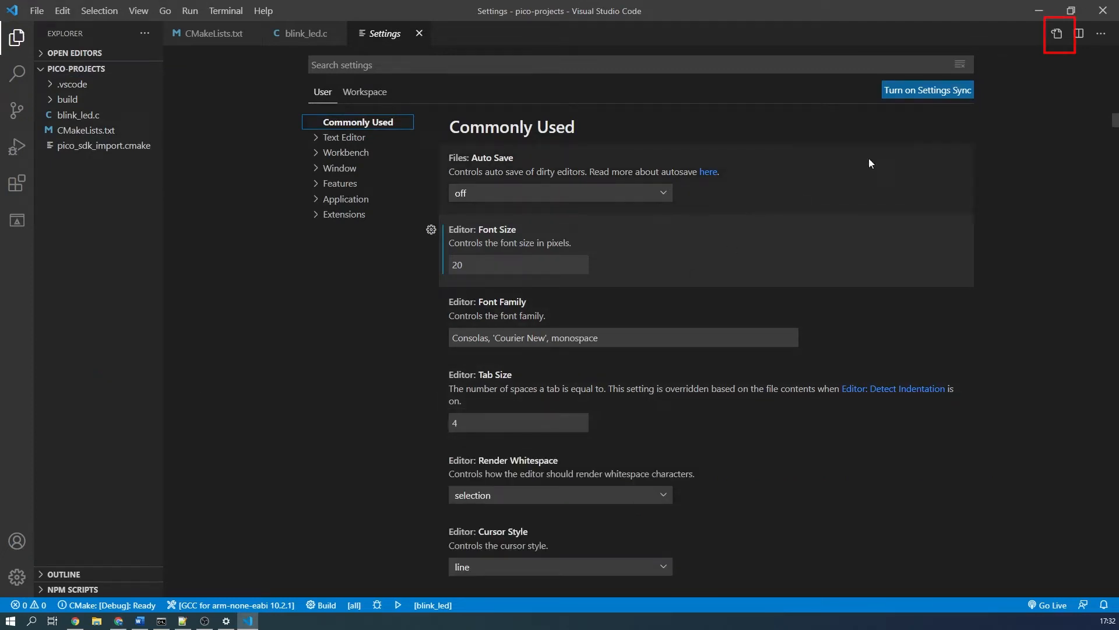
# Switch settings to raw JSON and fetch the cortex-debug snippet from the tutorial page.
pyautogui.click(1058, 33)
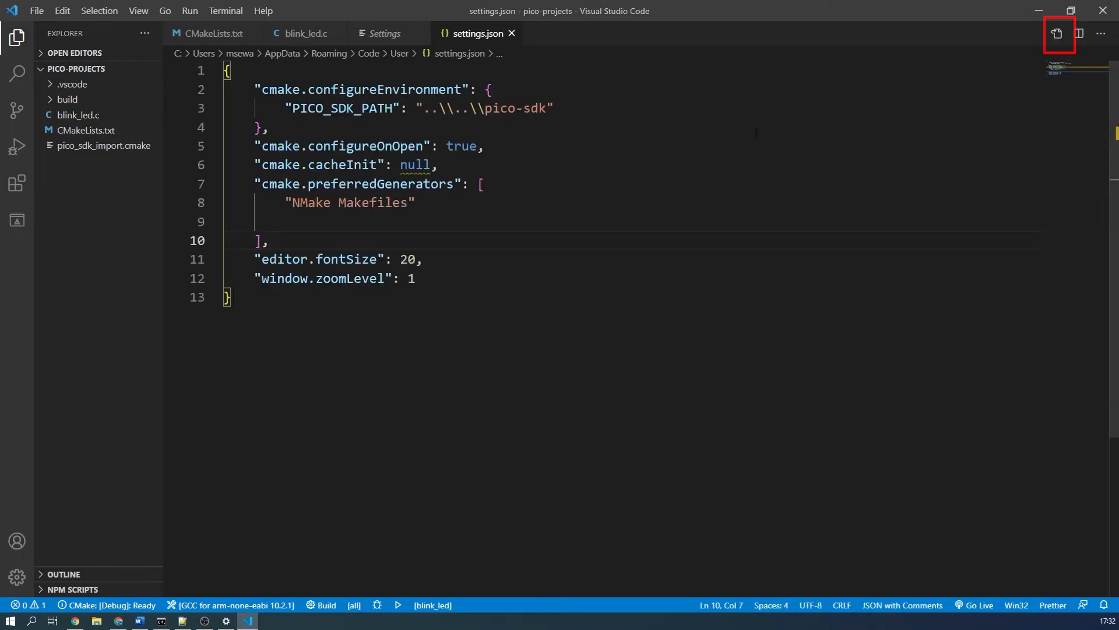
pyautogui.press('Enter')
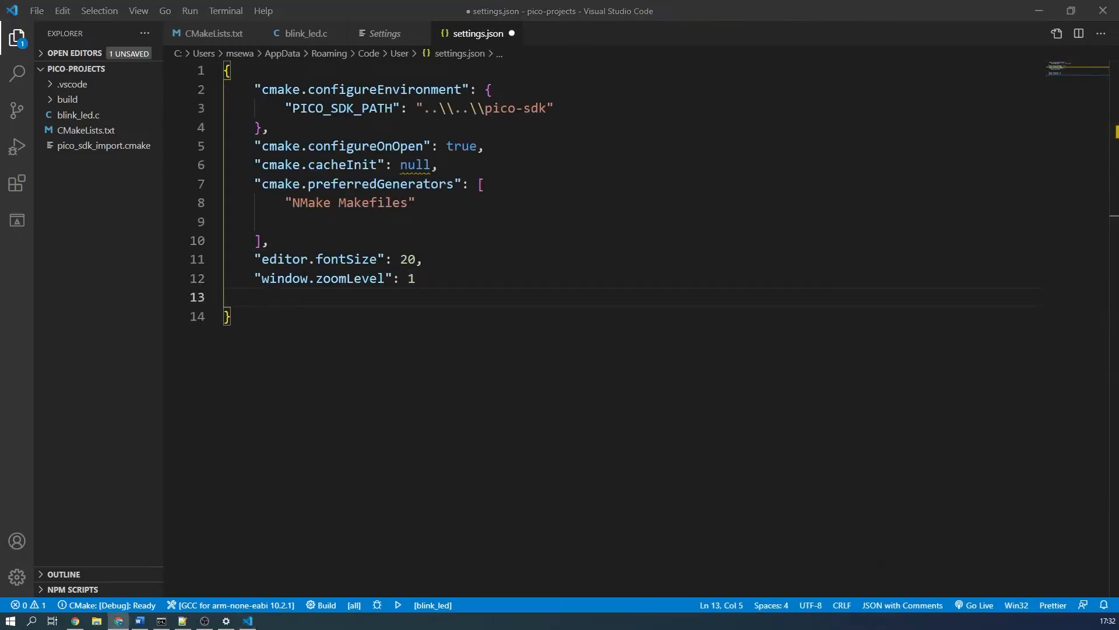
pyautogui.click(75, 619)
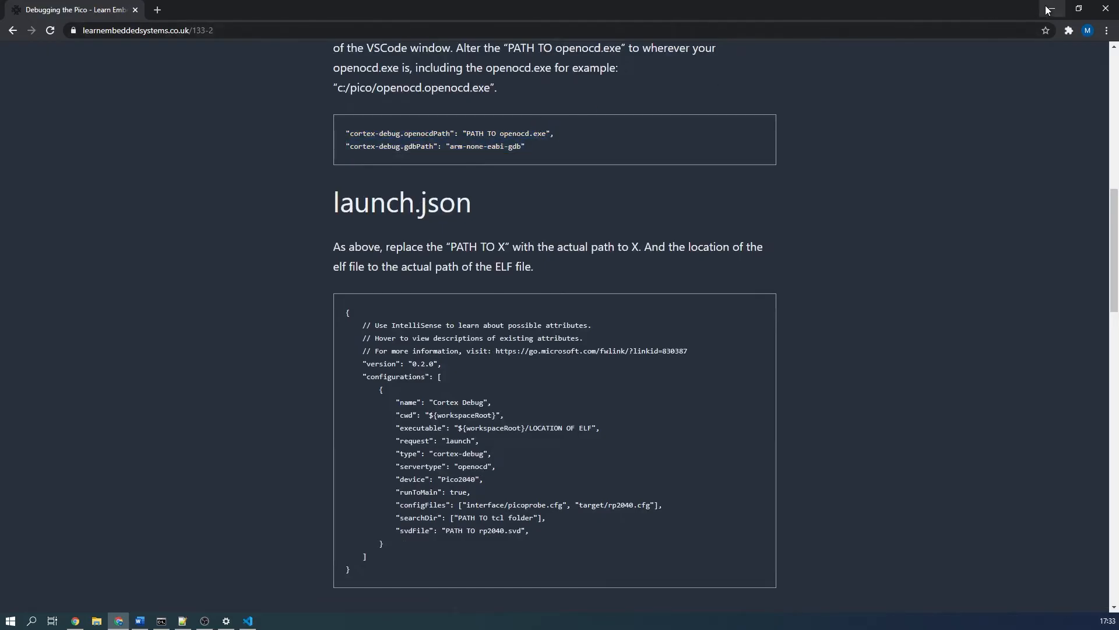
pyautogui.click(247, 619)
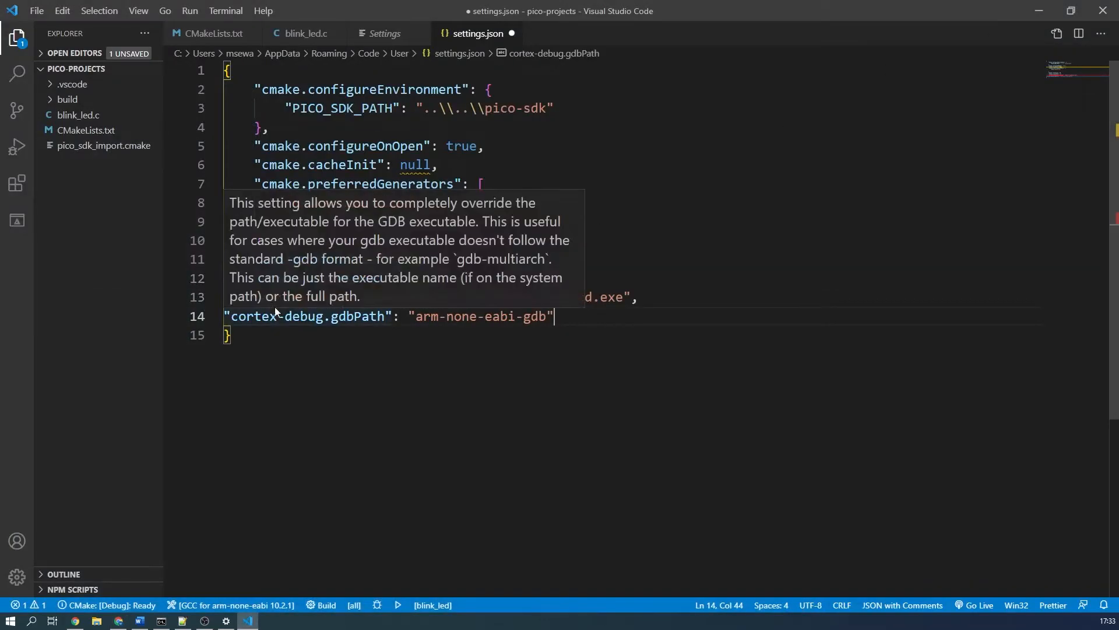
# Enter cortex-debug.openocdPath and gdbPath under C:/Pico/openocd, then save settings.json.
pyautogui.write(',')
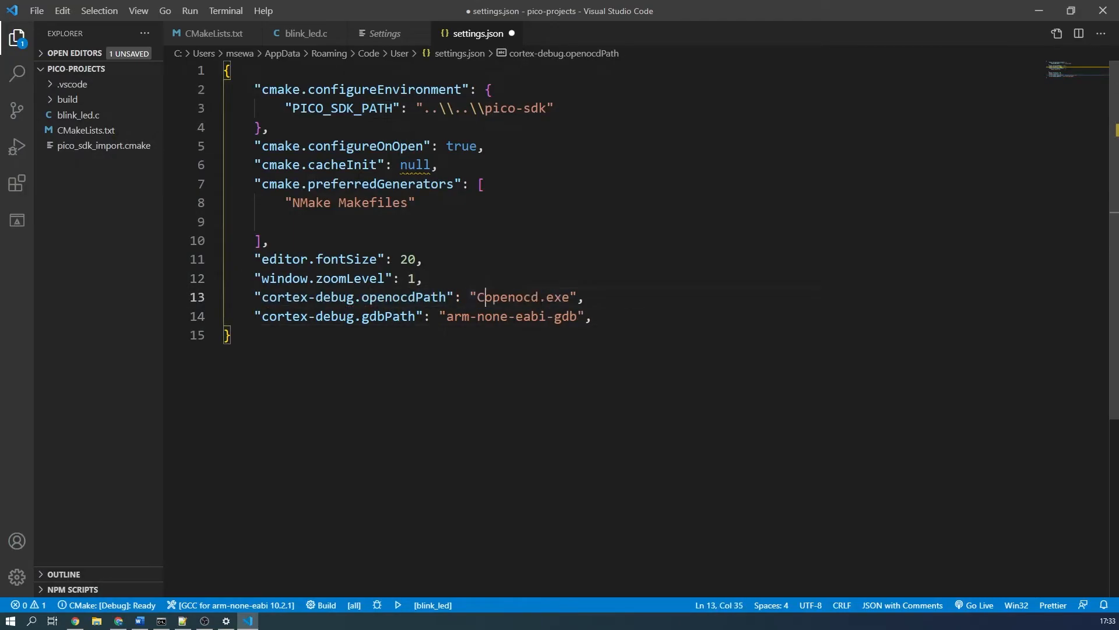
pyautogui.write(':')
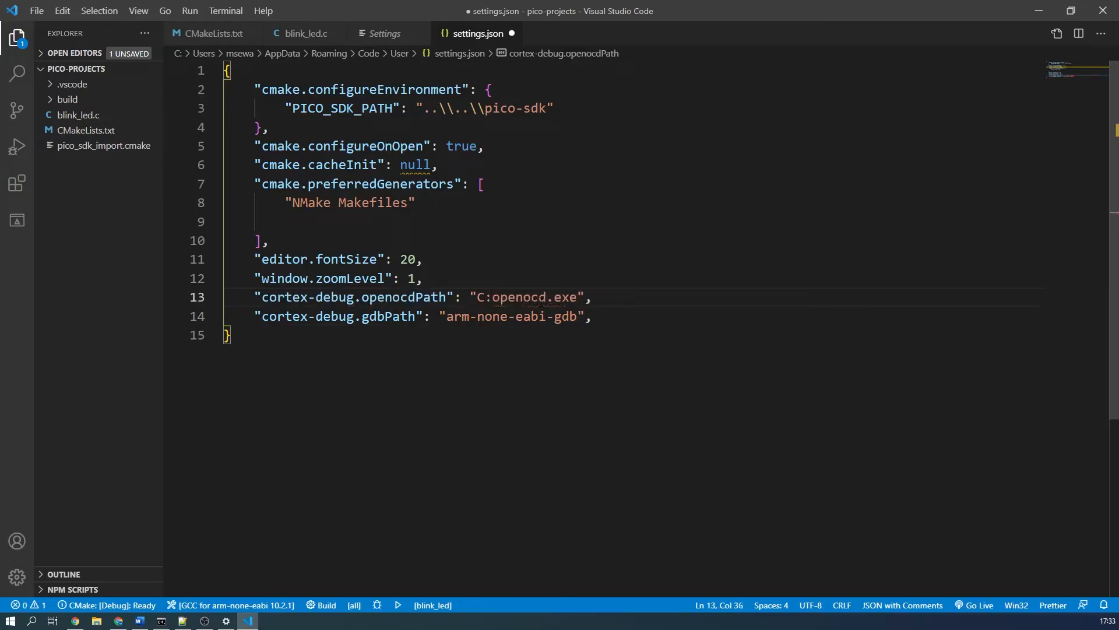
pyautogui.write('/Pico')
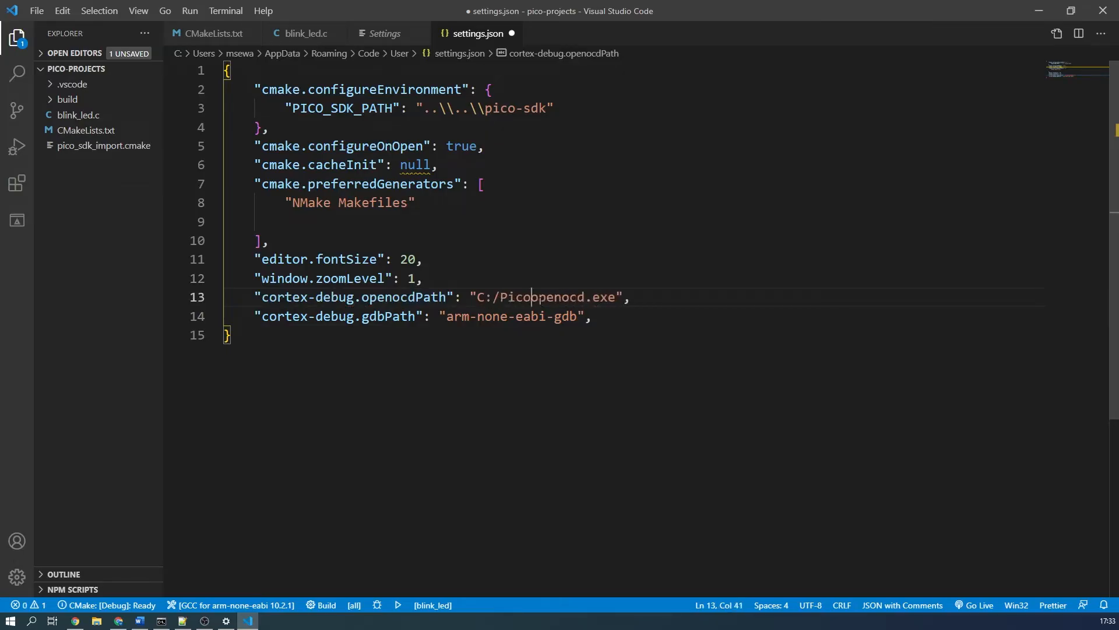
pyautogui.write('/openo')
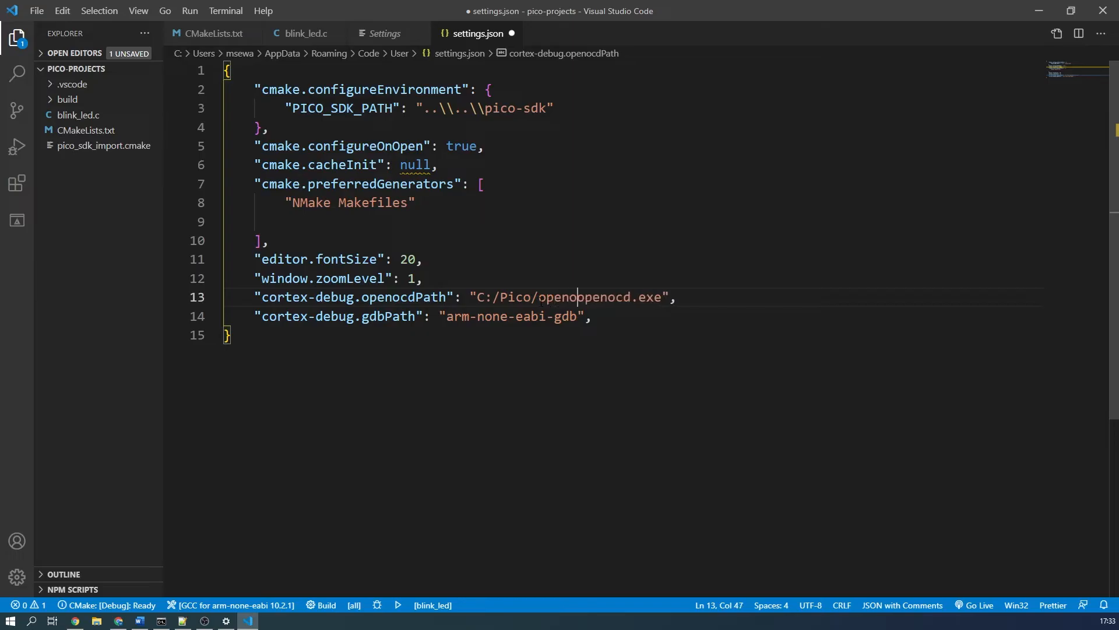
pyautogui.press('ctrl+s')
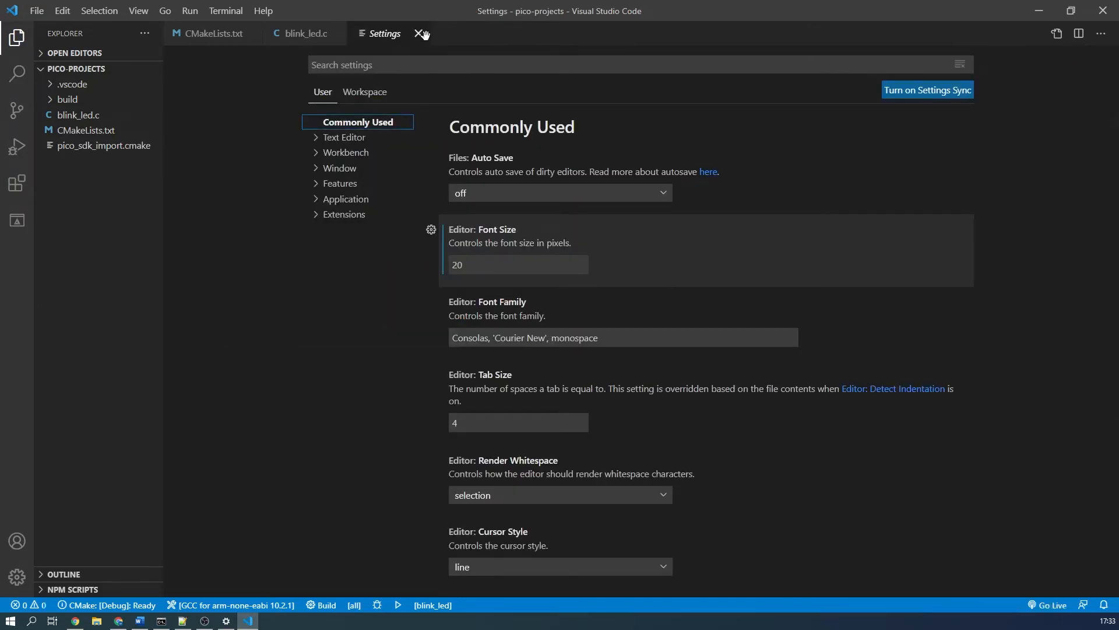
# Close Settings and create an empty launch.json inside the .vscode folder.
pyautogui.click(420, 34)
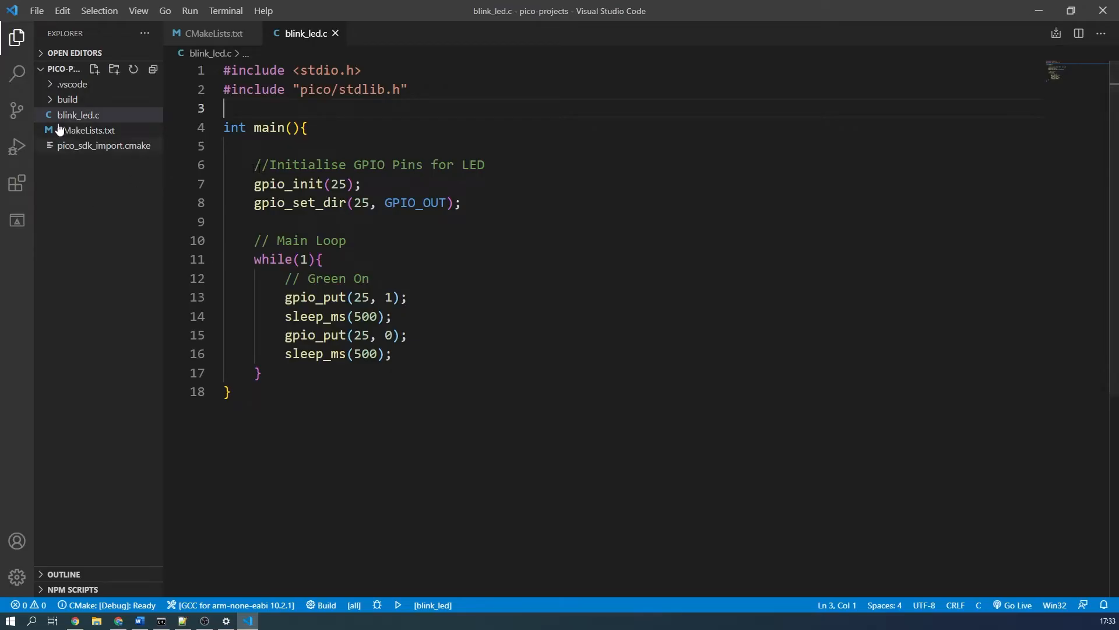
pyautogui.click(93, 69)
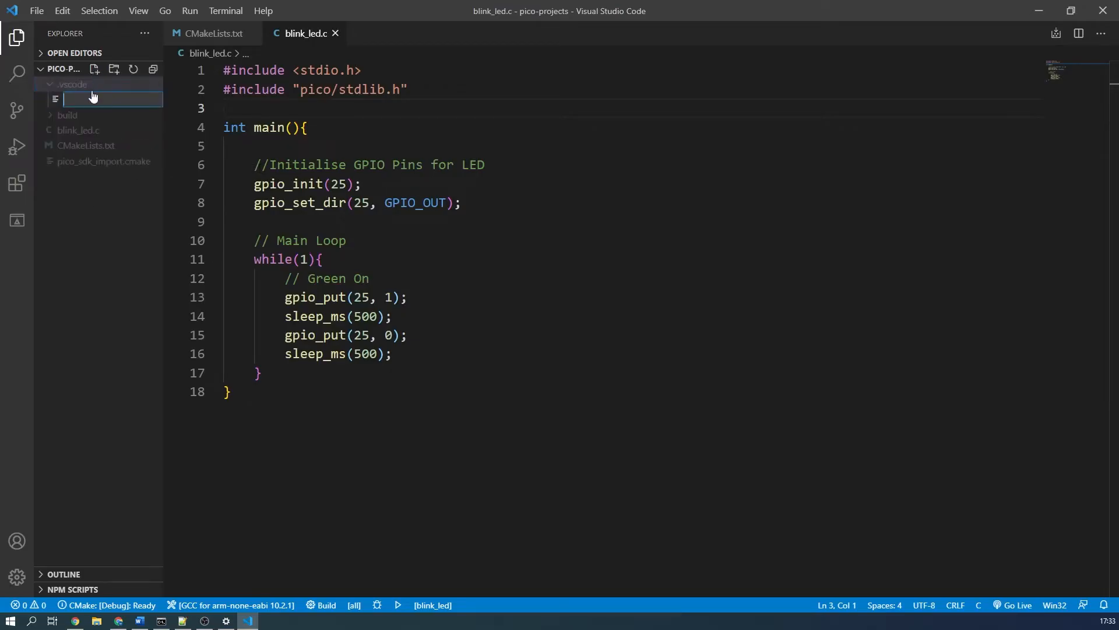
pyautogui.write('launch.json')
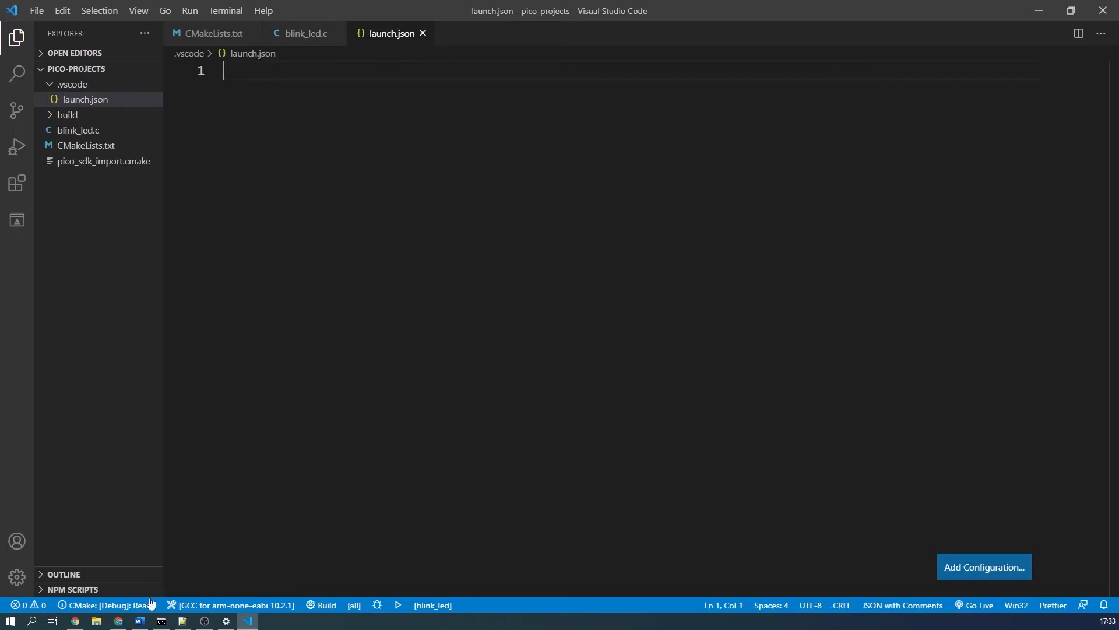
# Paste the tutorial's launch configuration and set its executable to build/blink_led.elf.
pyautogui.click(75, 619)
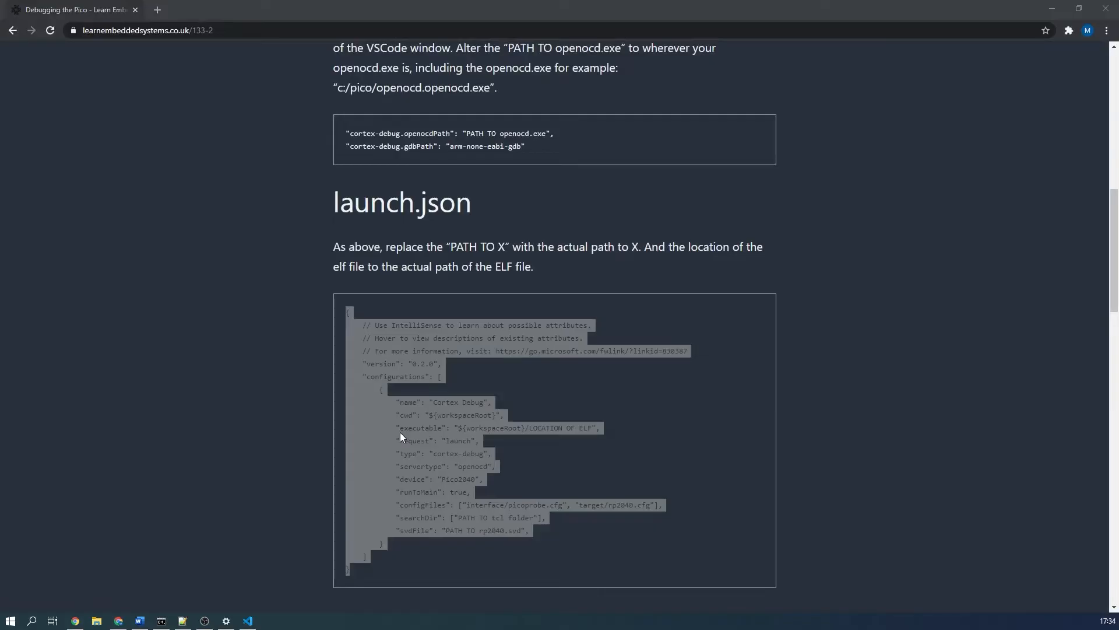
pyautogui.click(248, 619)
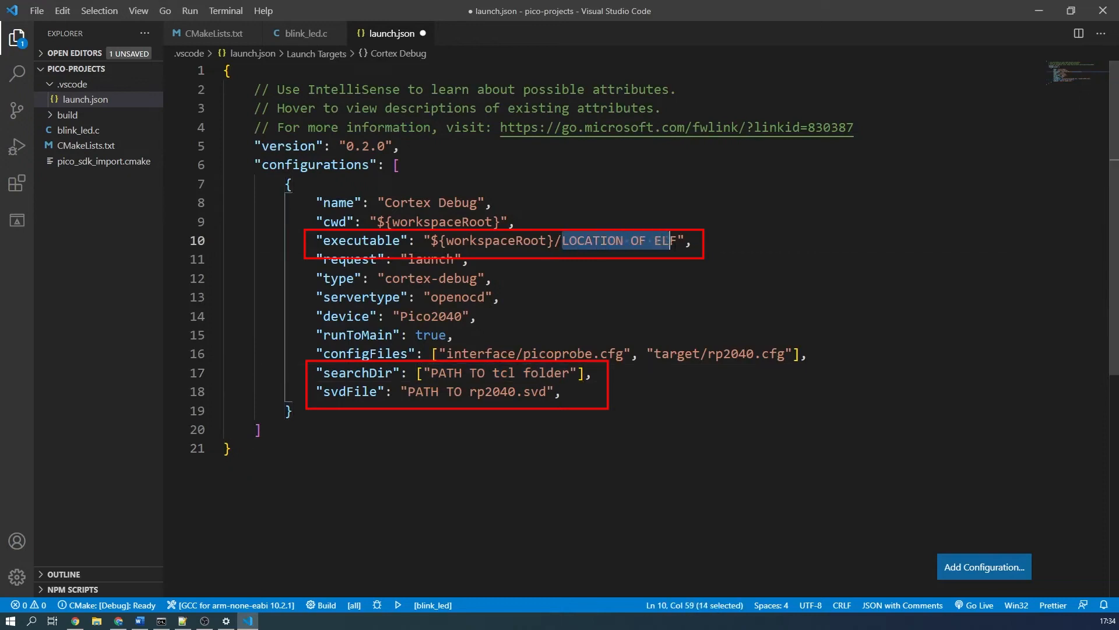
pyautogui.write('build/')
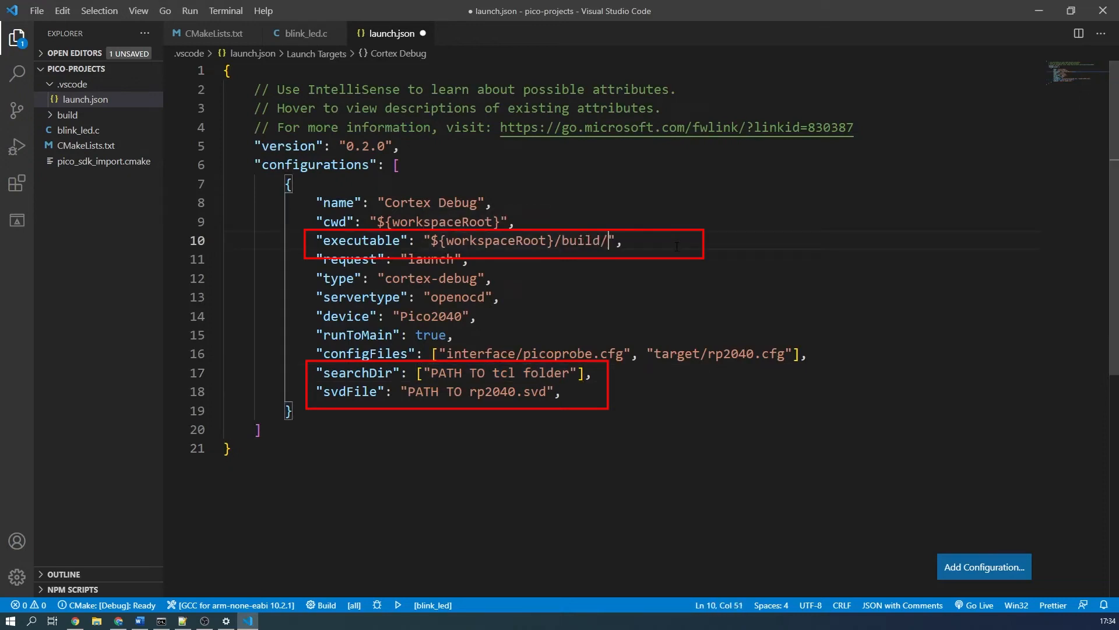
pyautogui.write('blink_')
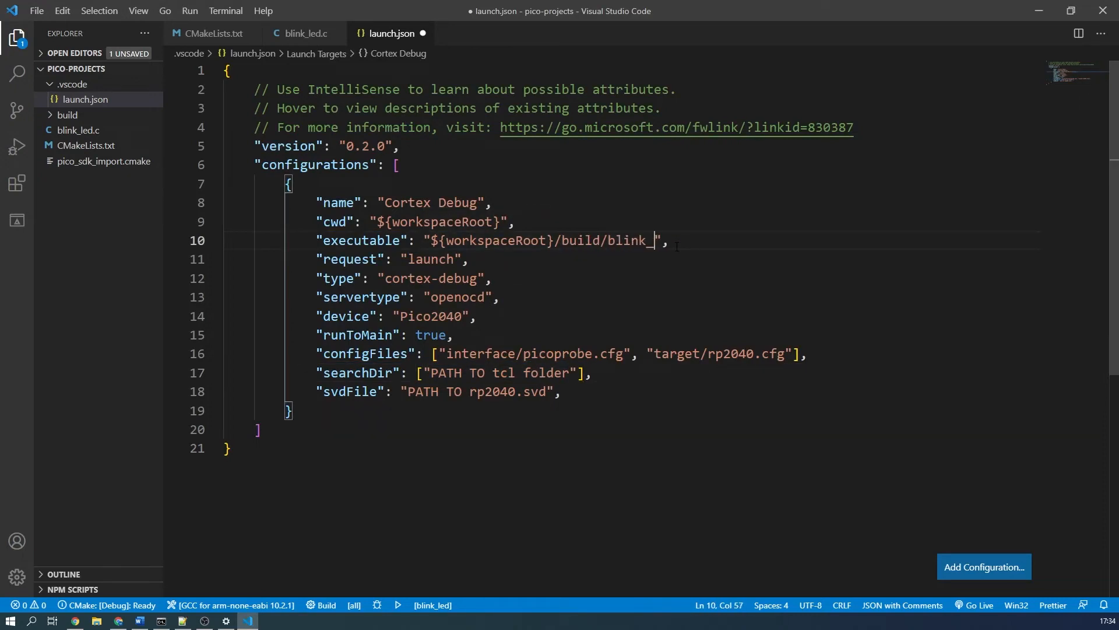
pyautogui.write('led.el')
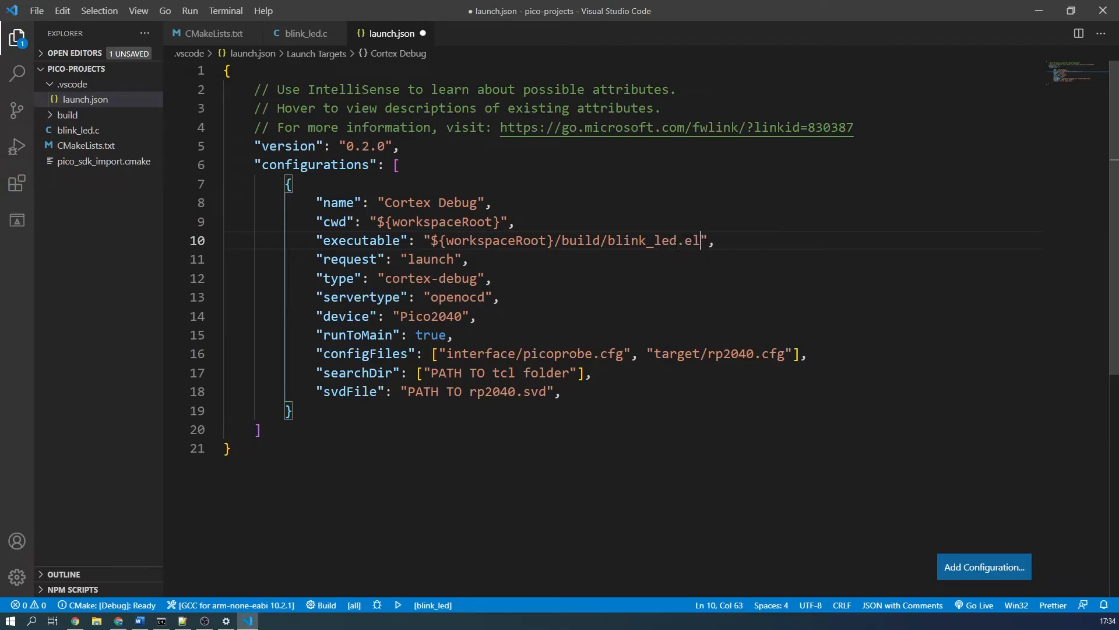
# Set searchDir to C:/Pico/openocd/tcl and save launch.json.
pyautogui.doubleClick(498, 372)
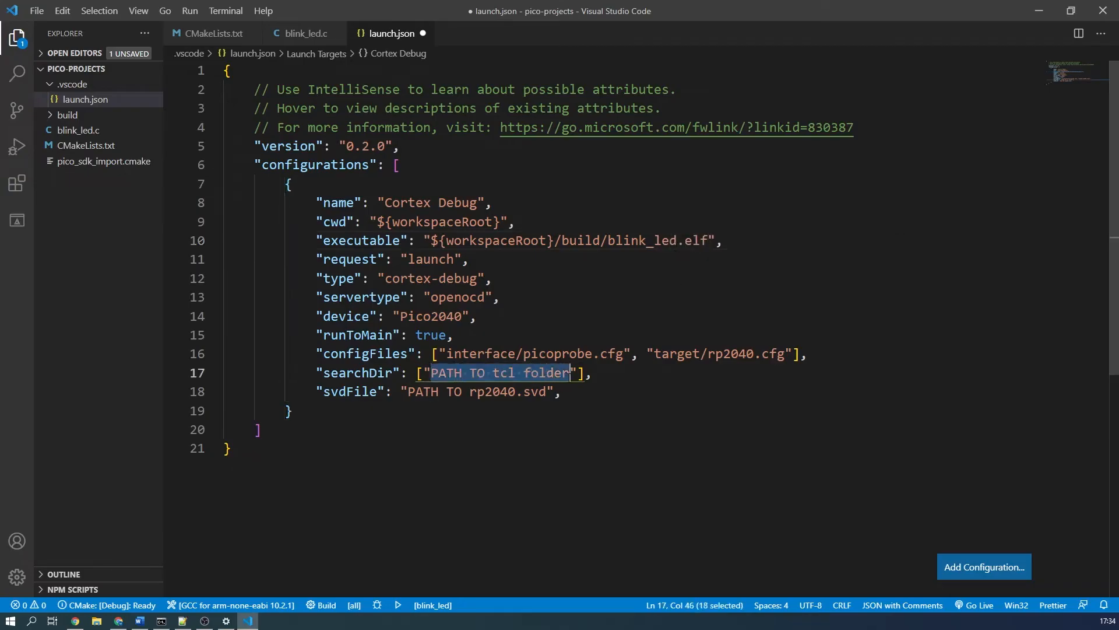
pyautogui.write('C:')
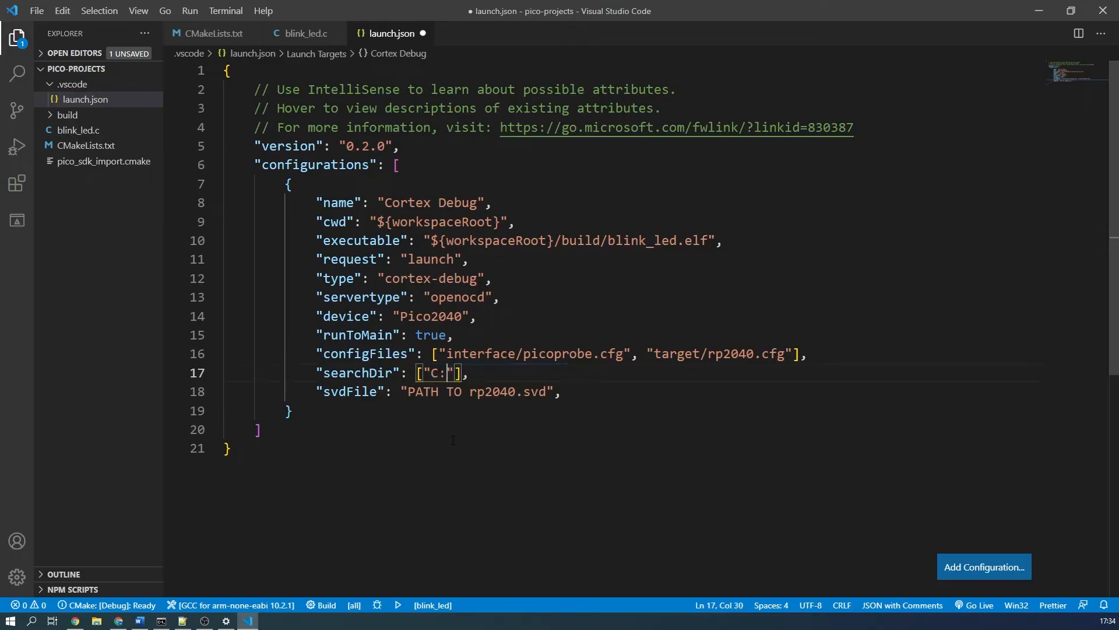
pyautogui.write('Pico/open')
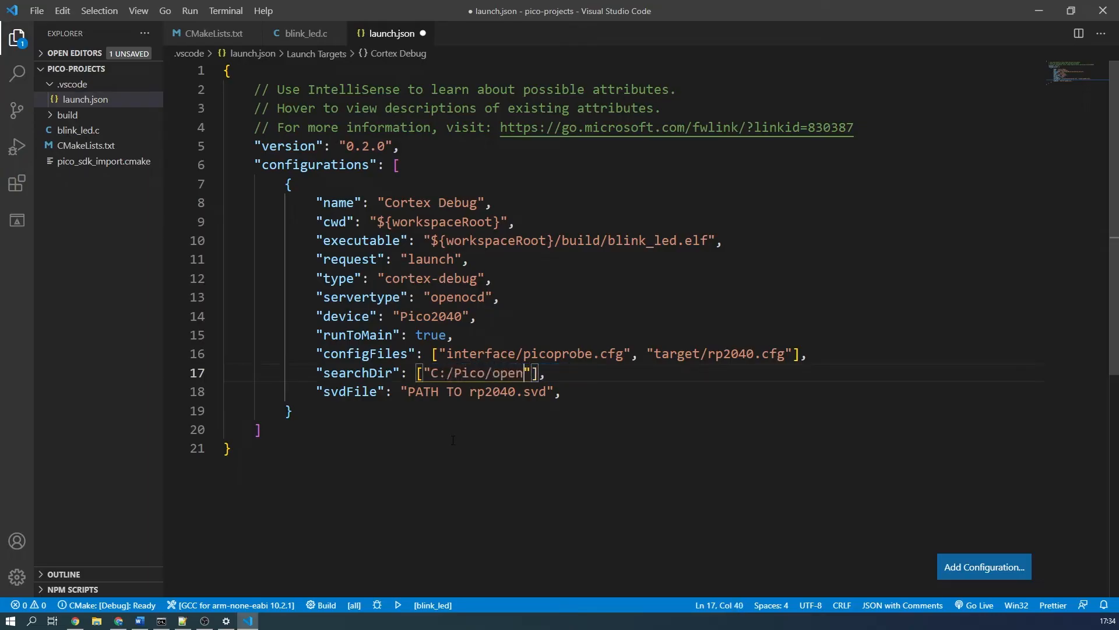
pyautogui.write('cd/tcl')
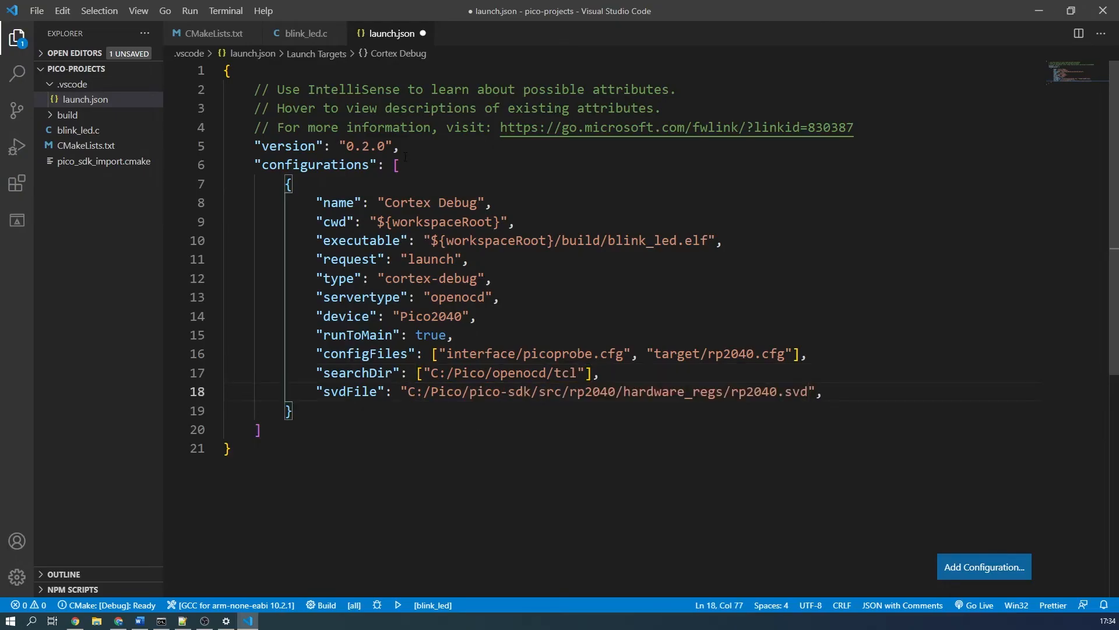
pyautogui.press('ctrl+s')
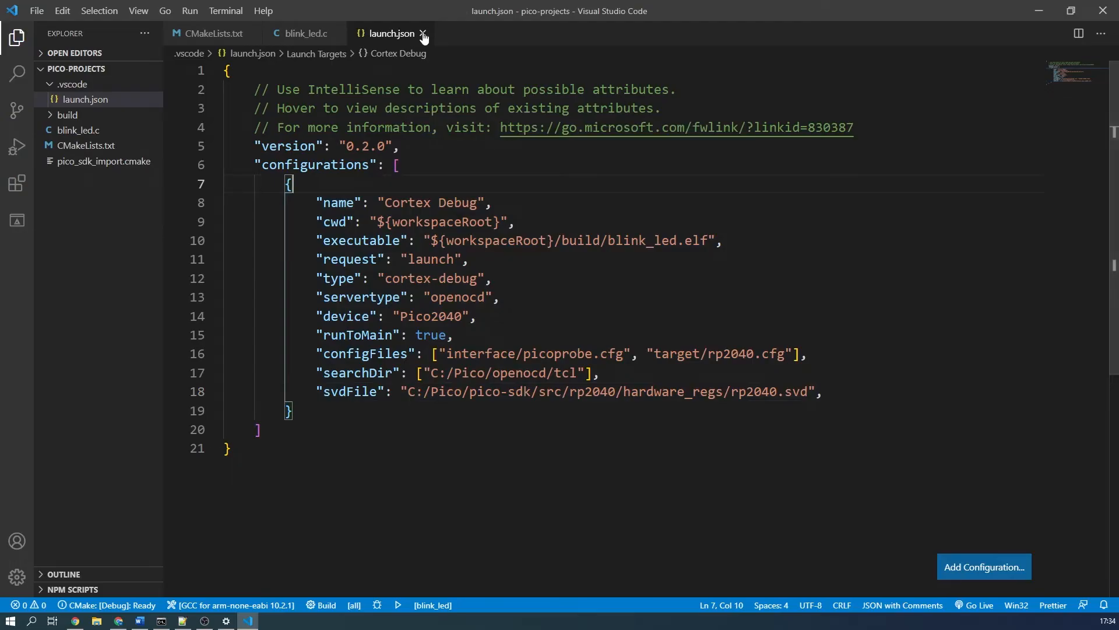
# From blink_led.c, launch the Cortex Debug configuration in Run and Debug.
pyautogui.click(326, 605)
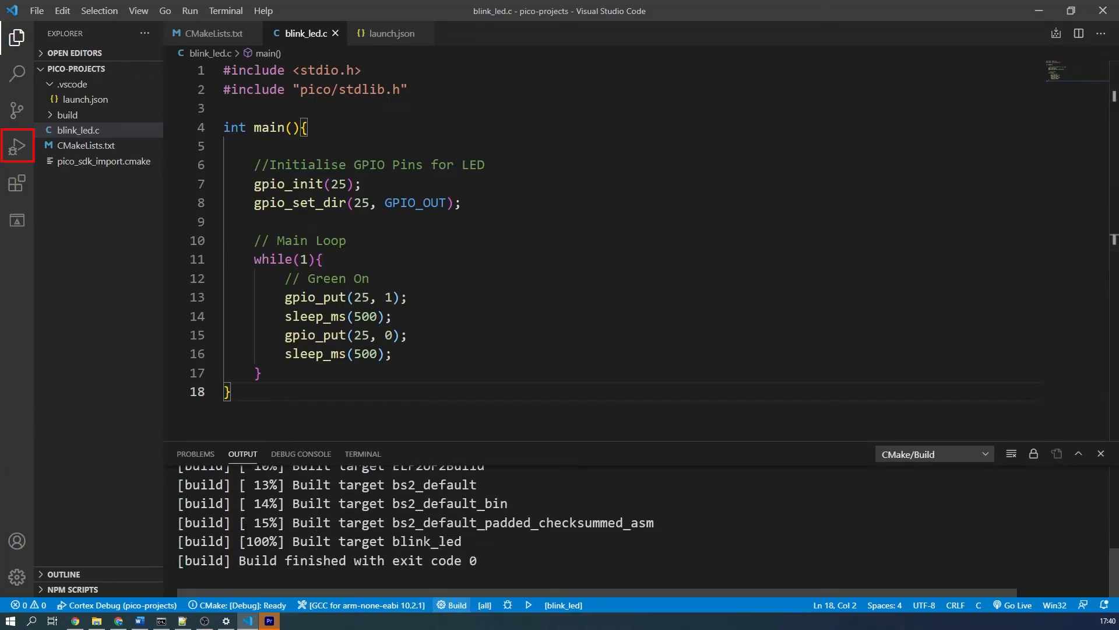
pyautogui.click(17, 145)
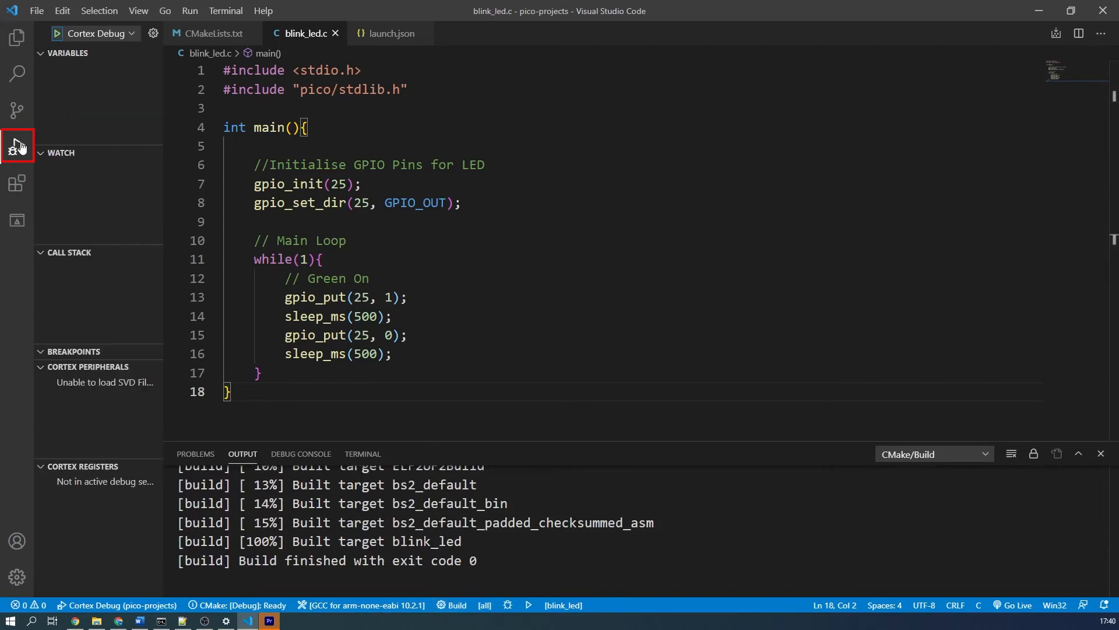
pyautogui.click(56, 34)
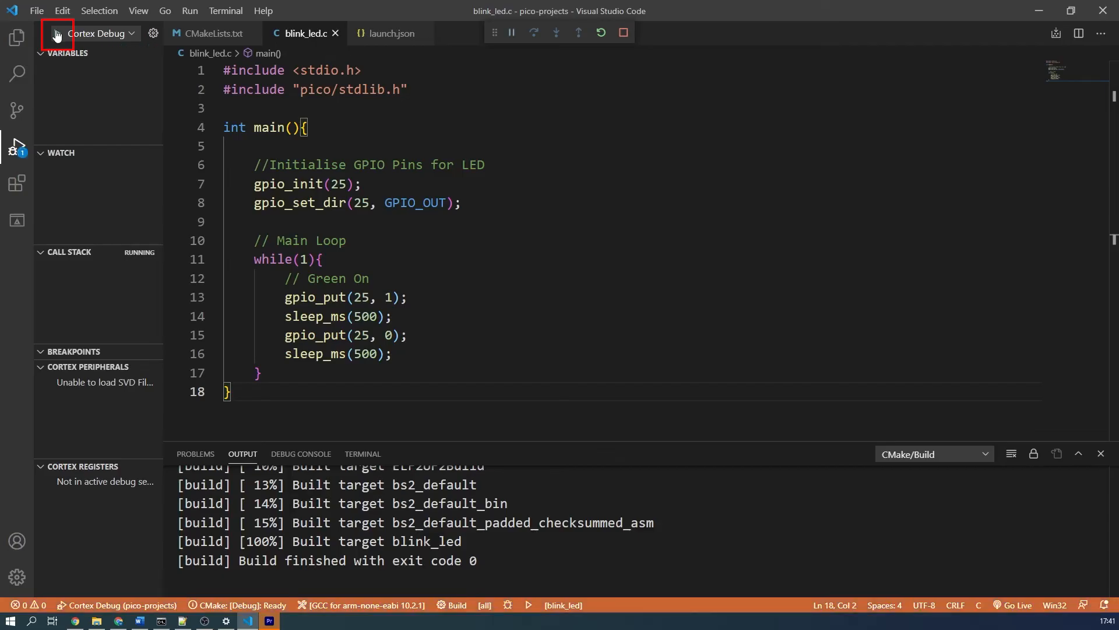
# Start debugging blink_led, then Continue past the automatic stop at main().
pyautogui.click(511, 32)
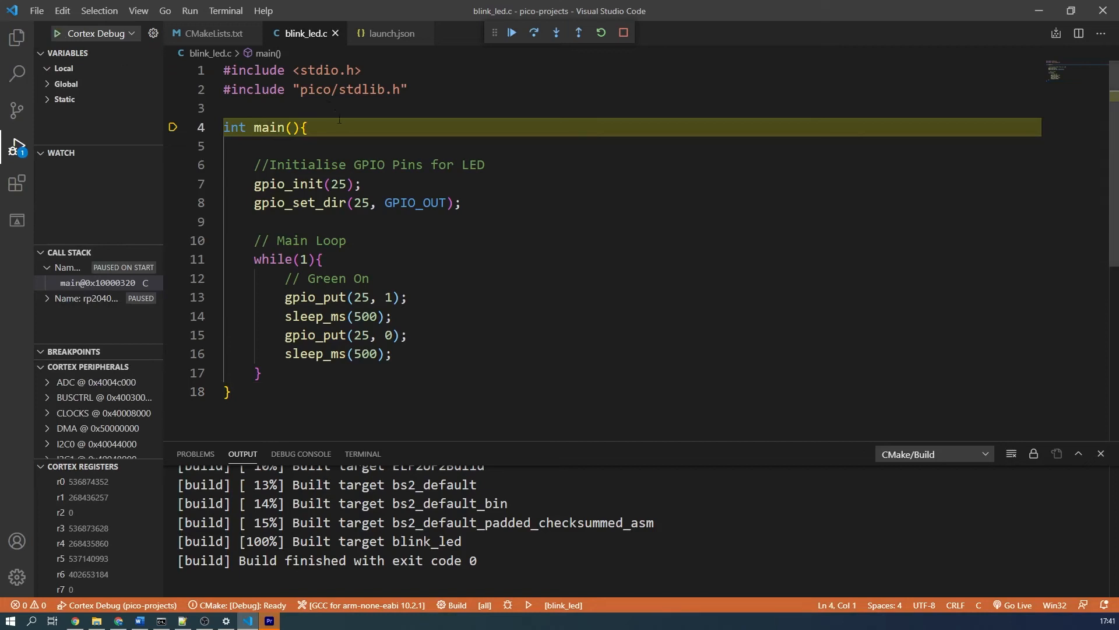
pyautogui.moveTo(488, 57)
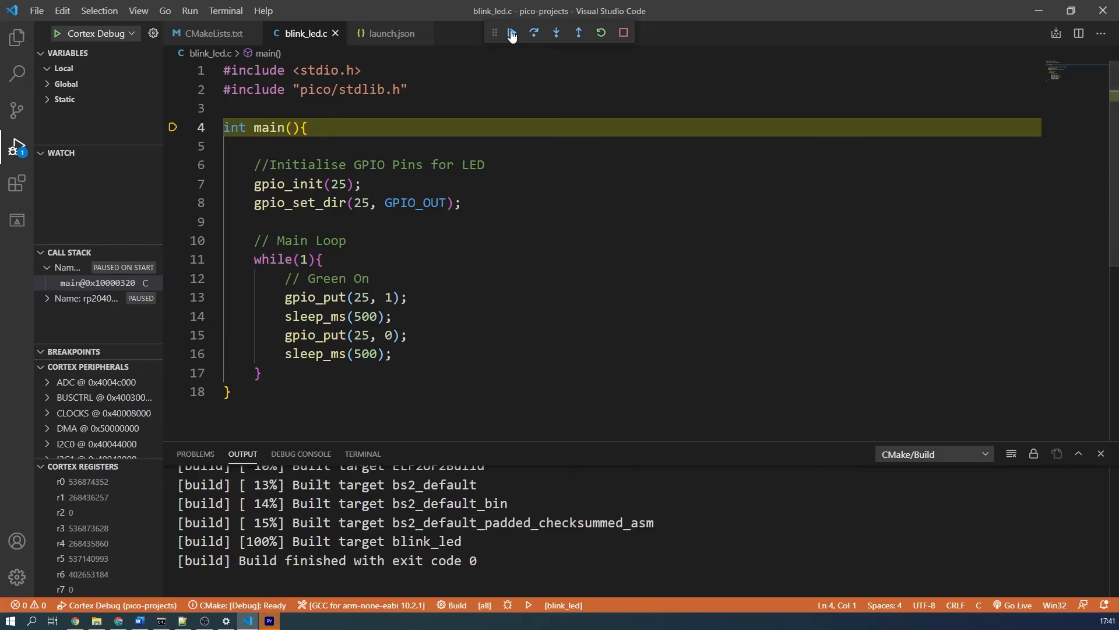
pyautogui.click(511, 32)
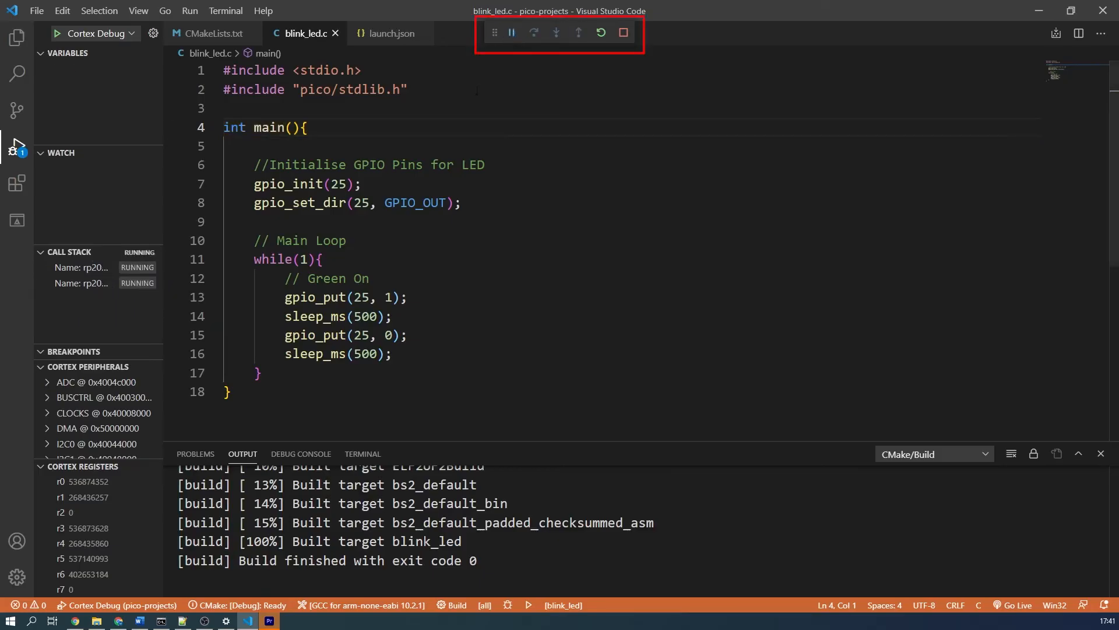
pyautogui.moveTo(177, 301)
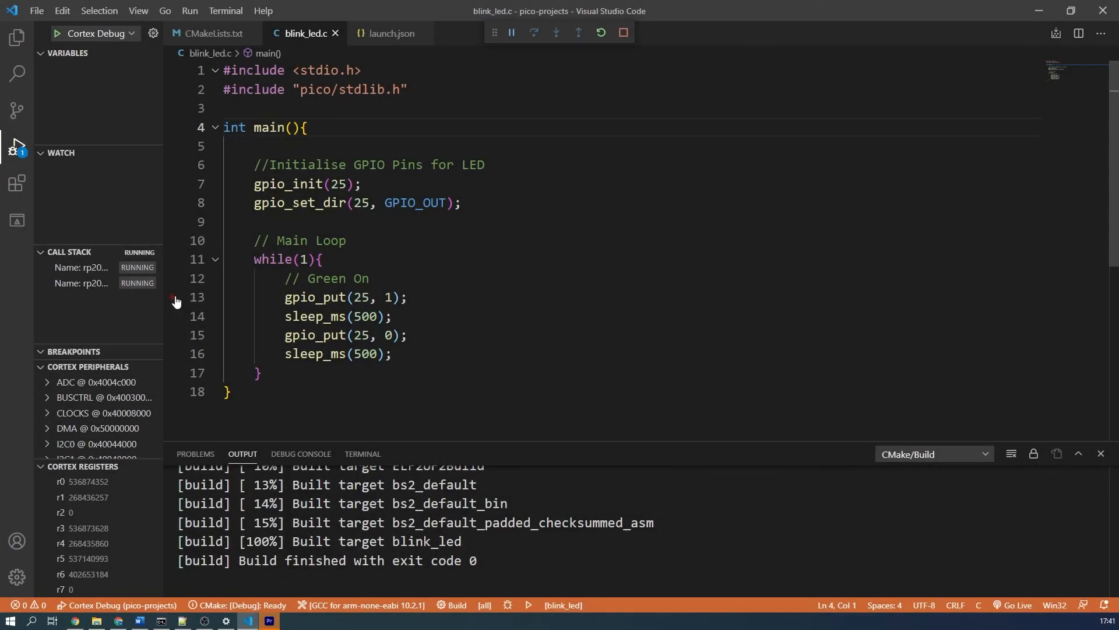
pyautogui.click(174, 298)
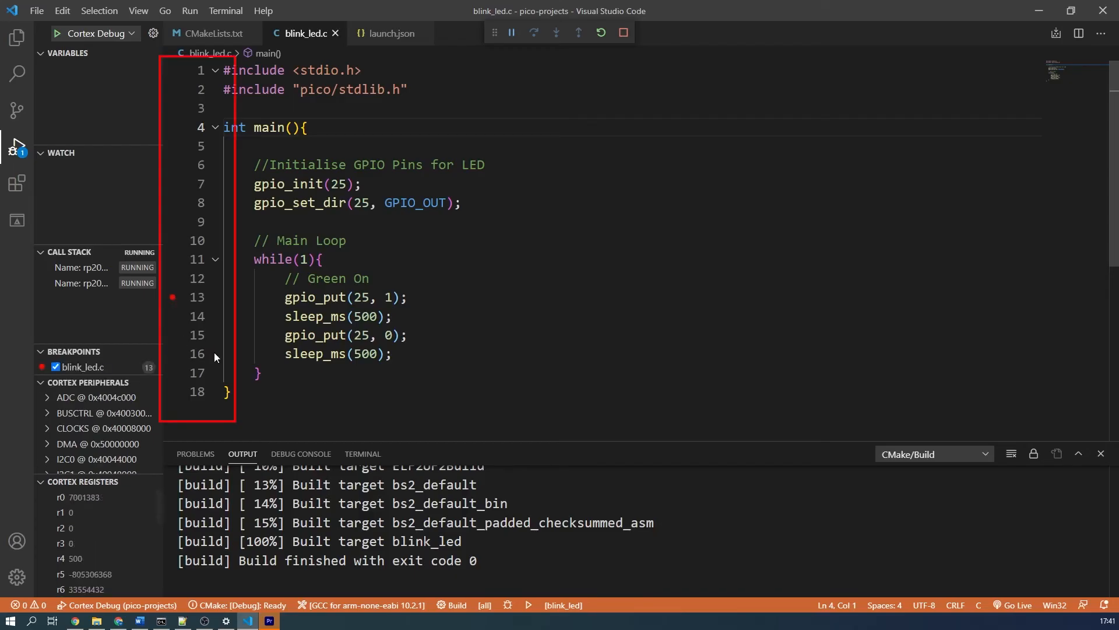
pyautogui.click(511, 32)
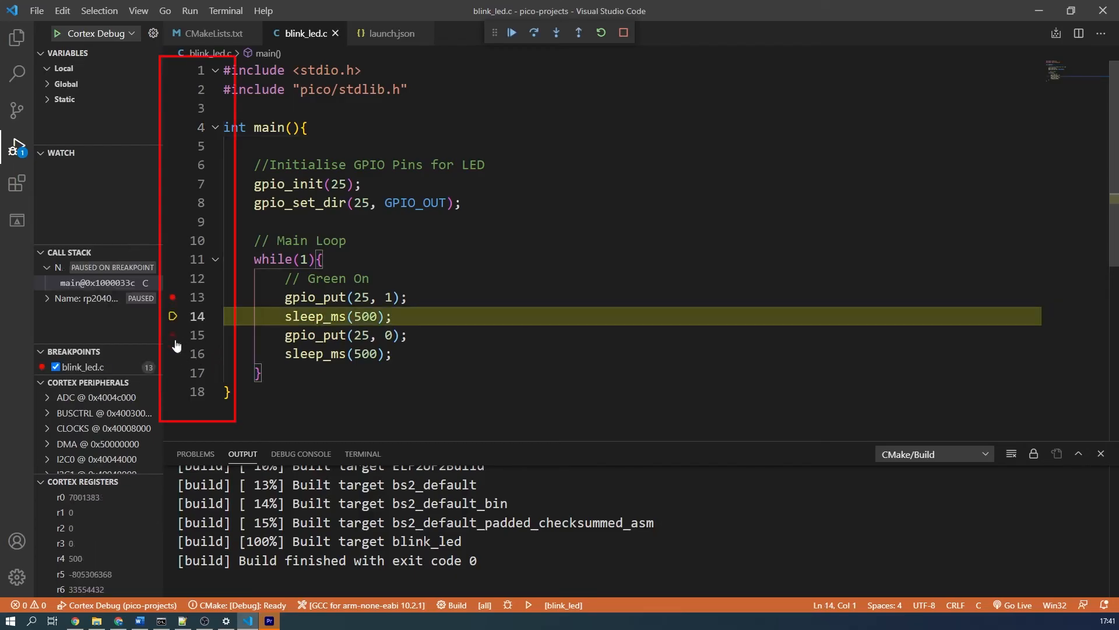
pyautogui.click(173, 335)
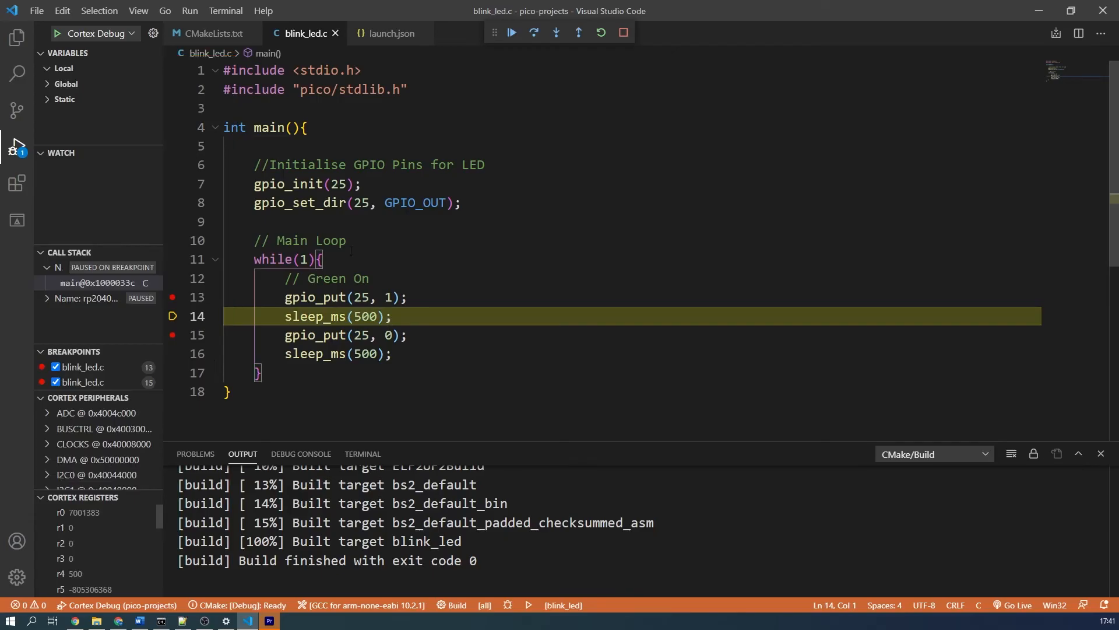
pyautogui.click(511, 32)
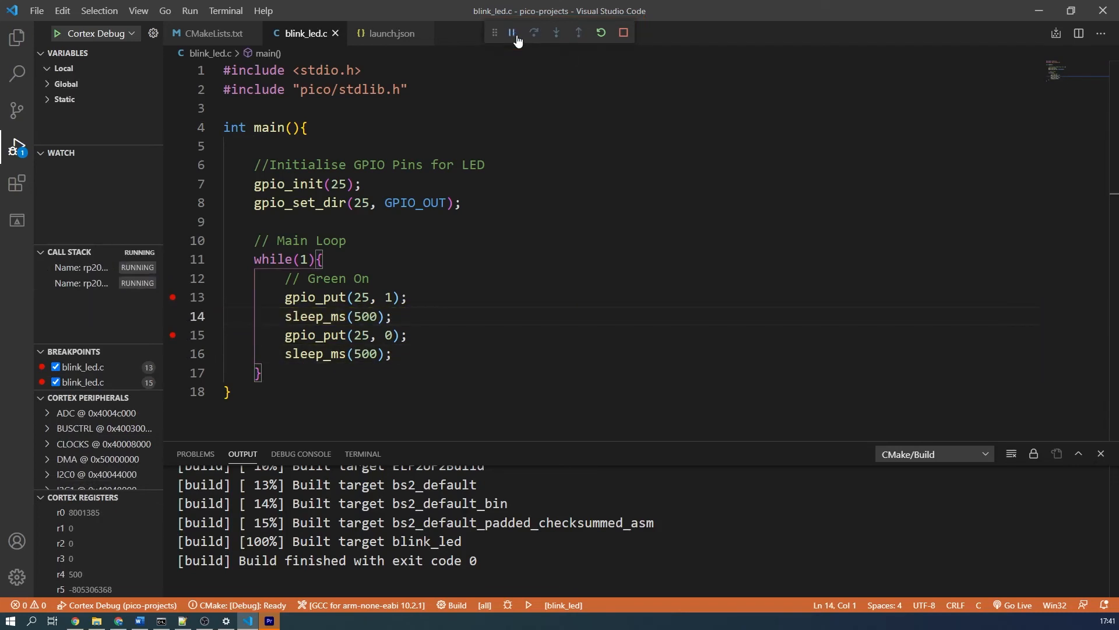
pyautogui.click(511, 33)
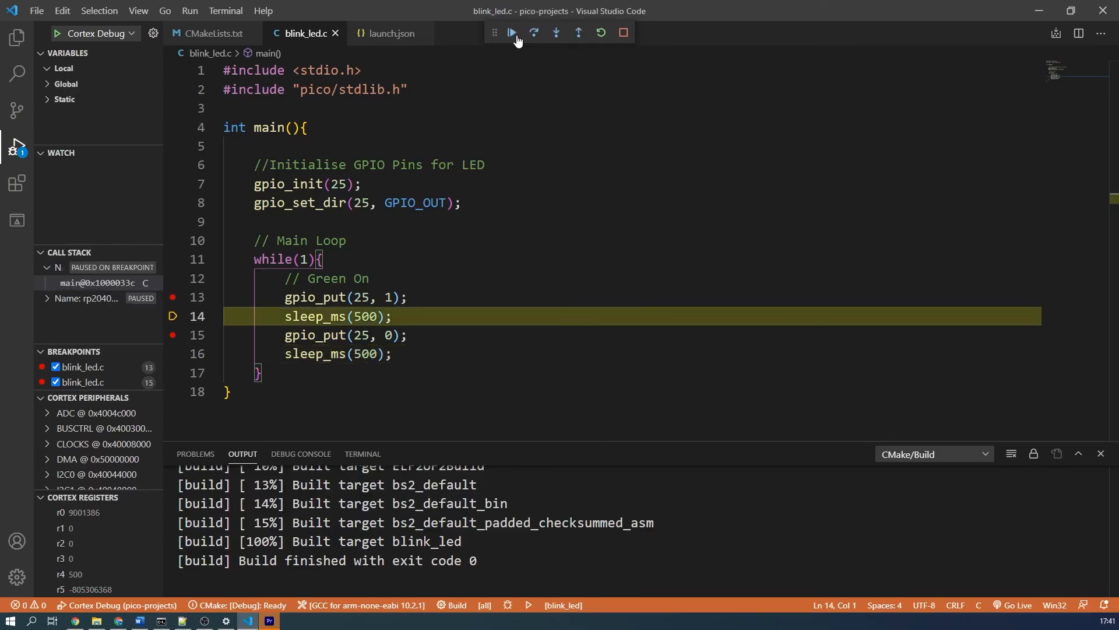
pyautogui.click(511, 33)
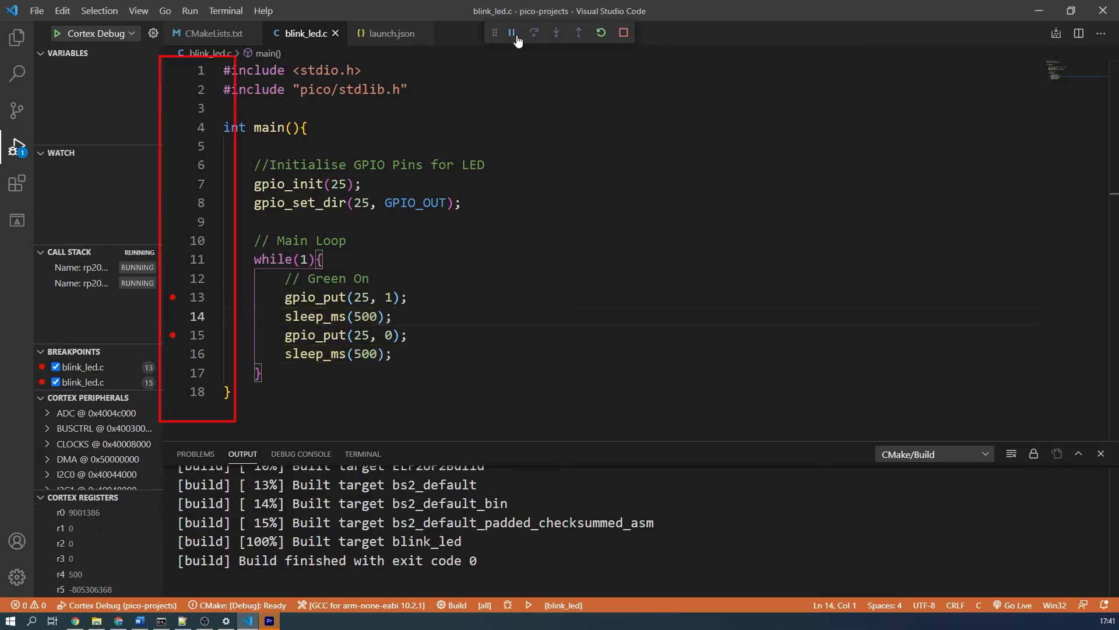
pyautogui.click(512, 33)
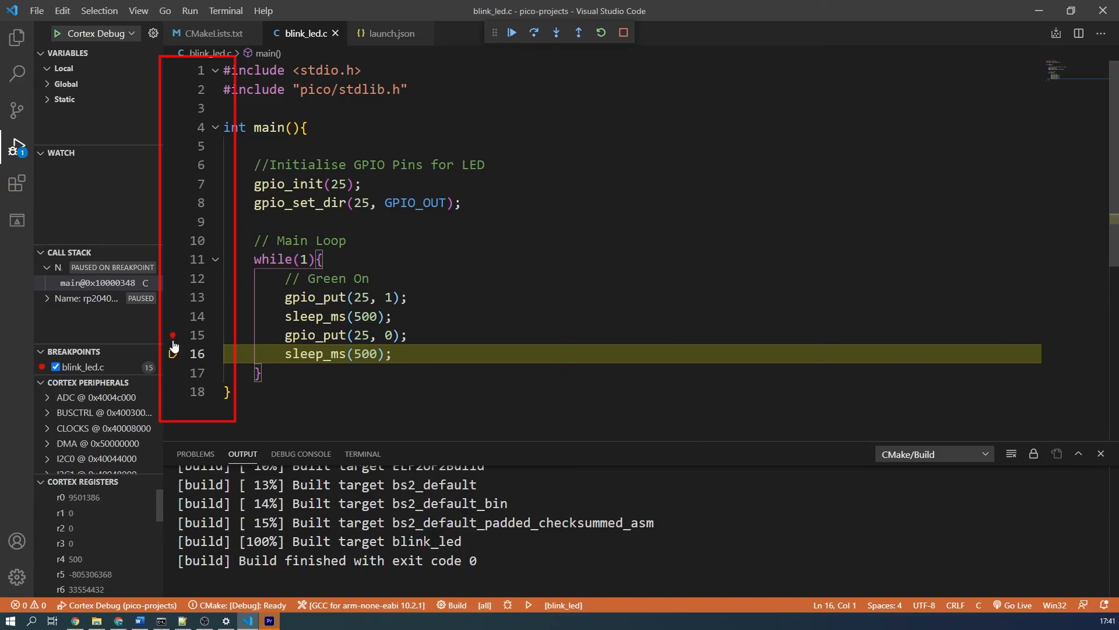
pyautogui.click(511, 33)
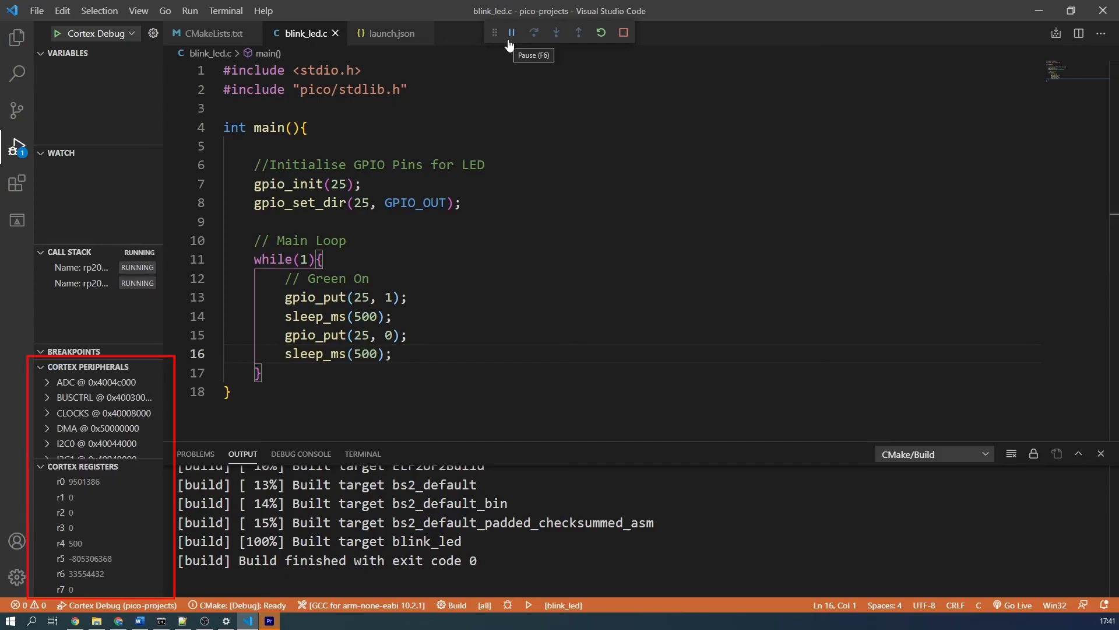
pyautogui.click(64, 53)
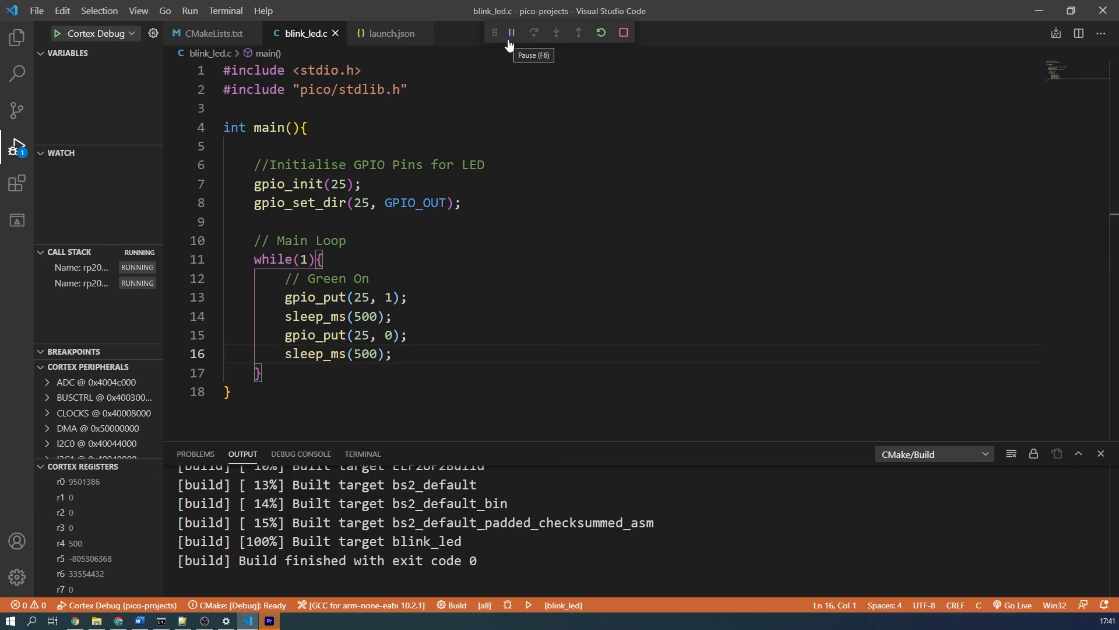
pyautogui.moveTo(637, 35)
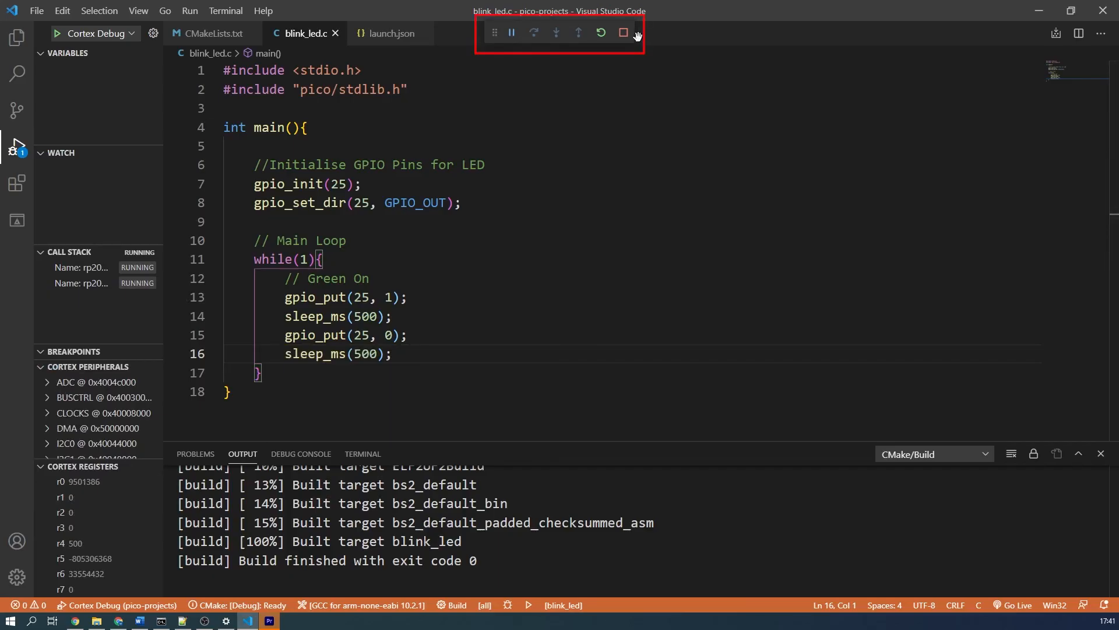
pyautogui.moveTo(622, 33)
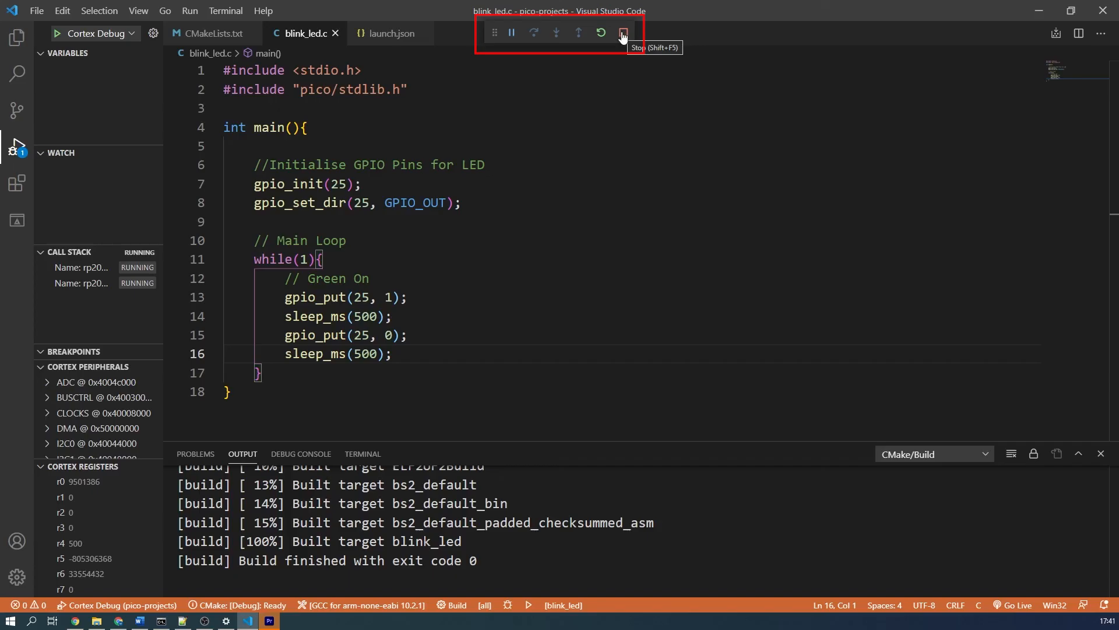
# Stop the debug session and return to blink_led.c after glancing at launch.json.
pyautogui.click(622, 33)
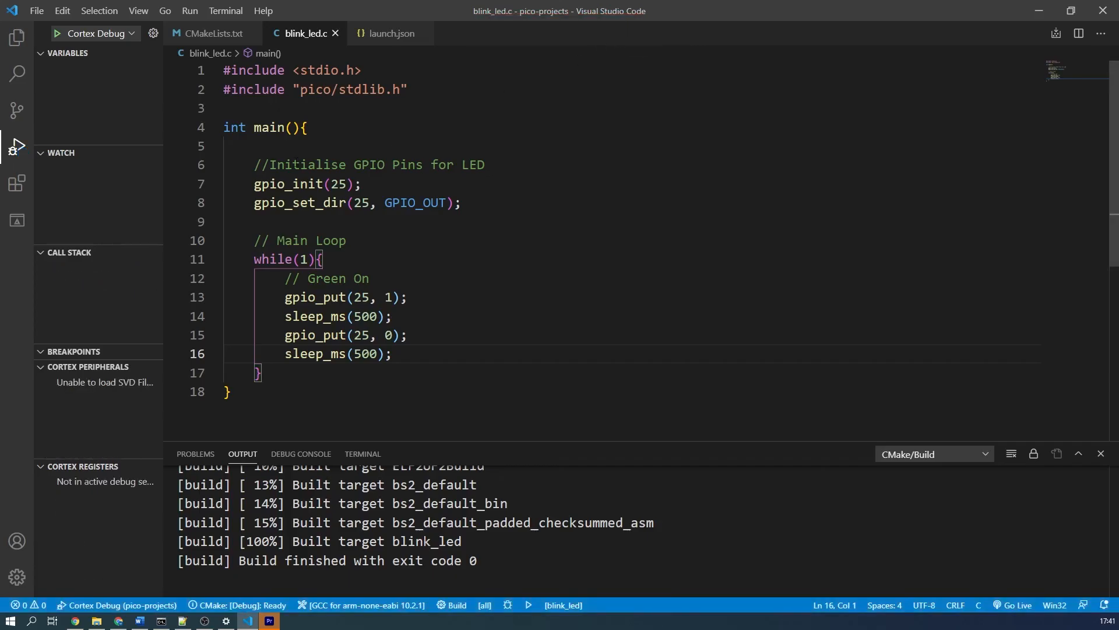
pyautogui.click(392, 33)
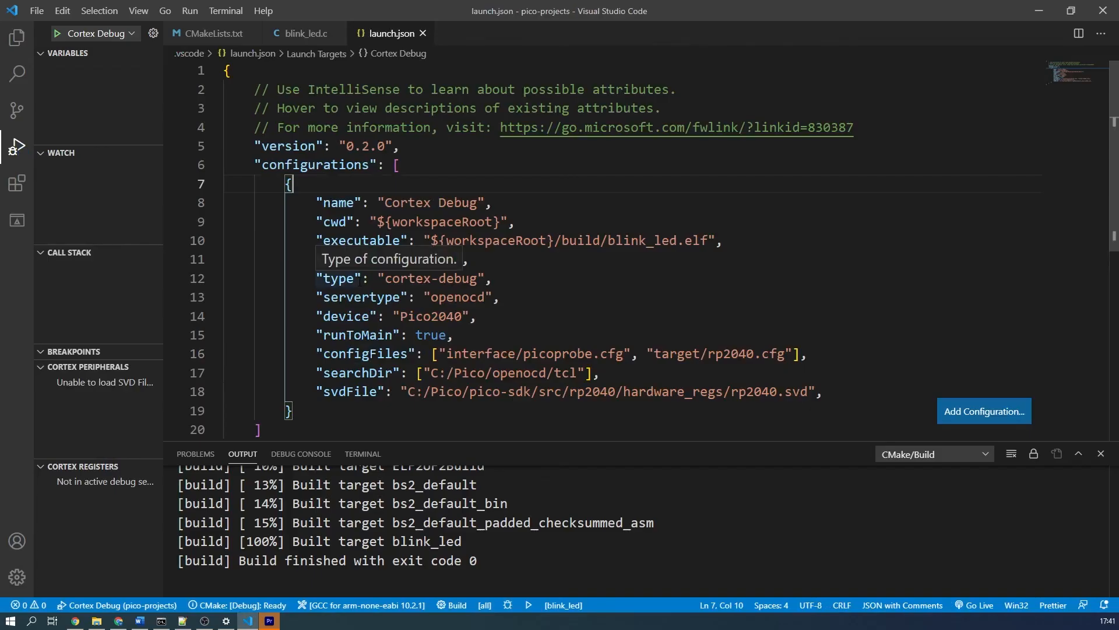
pyautogui.click(303, 33)
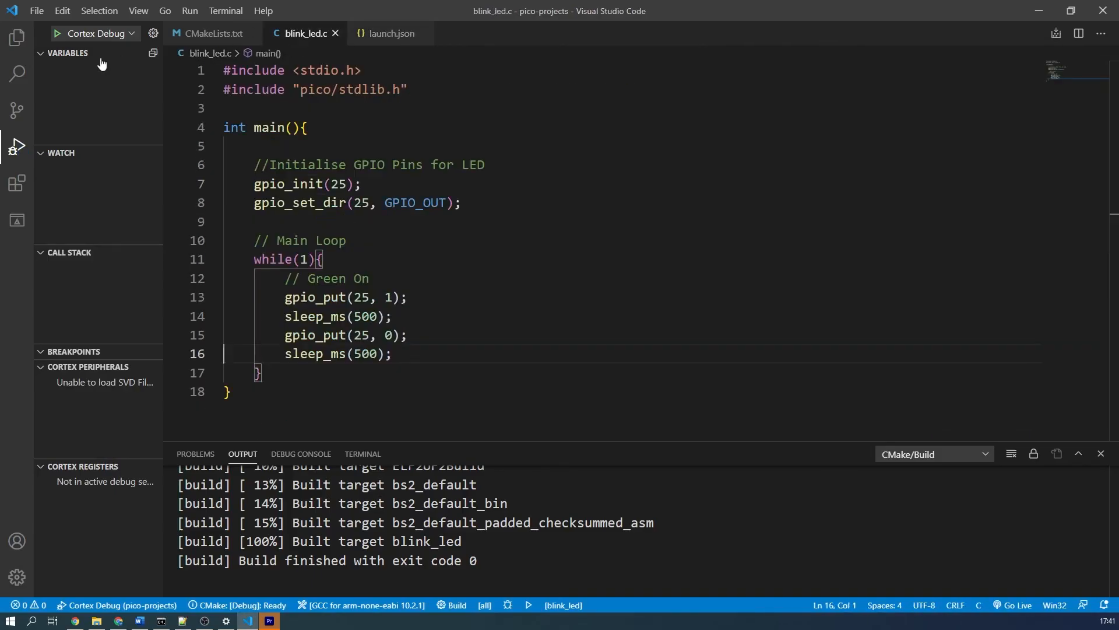